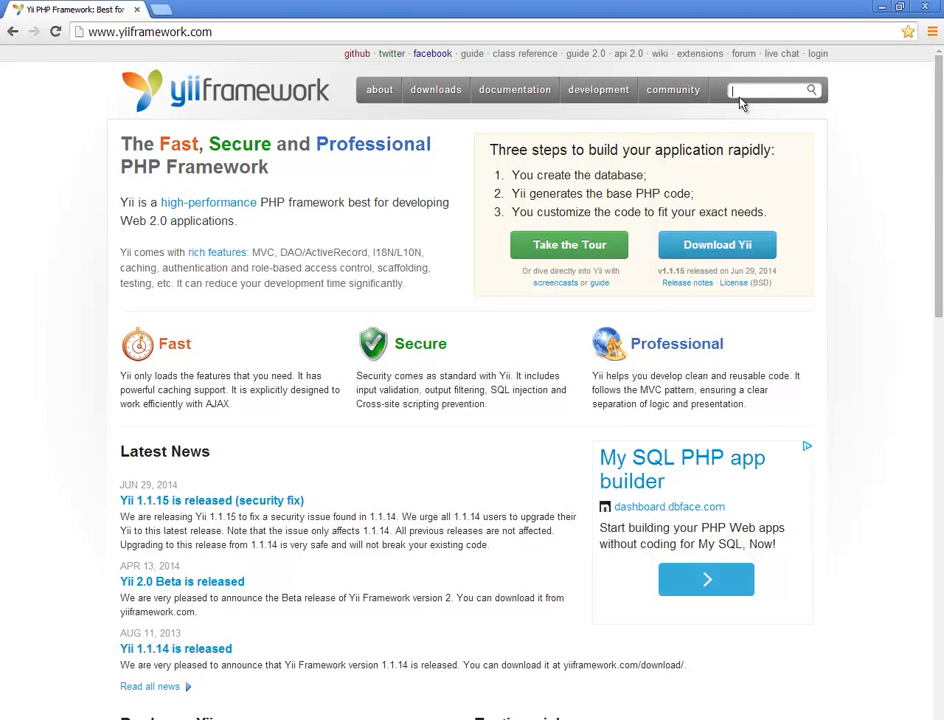
- Search 'boot' on the Yii framework homepage before switching to the file manager
type("boot")
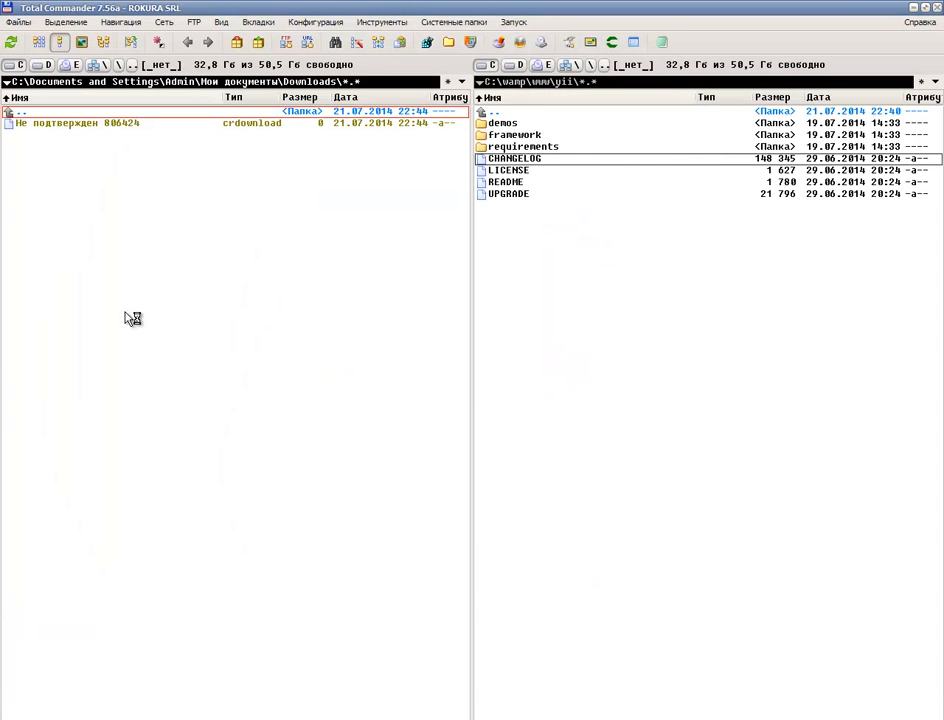
mouse_move(150, 256)
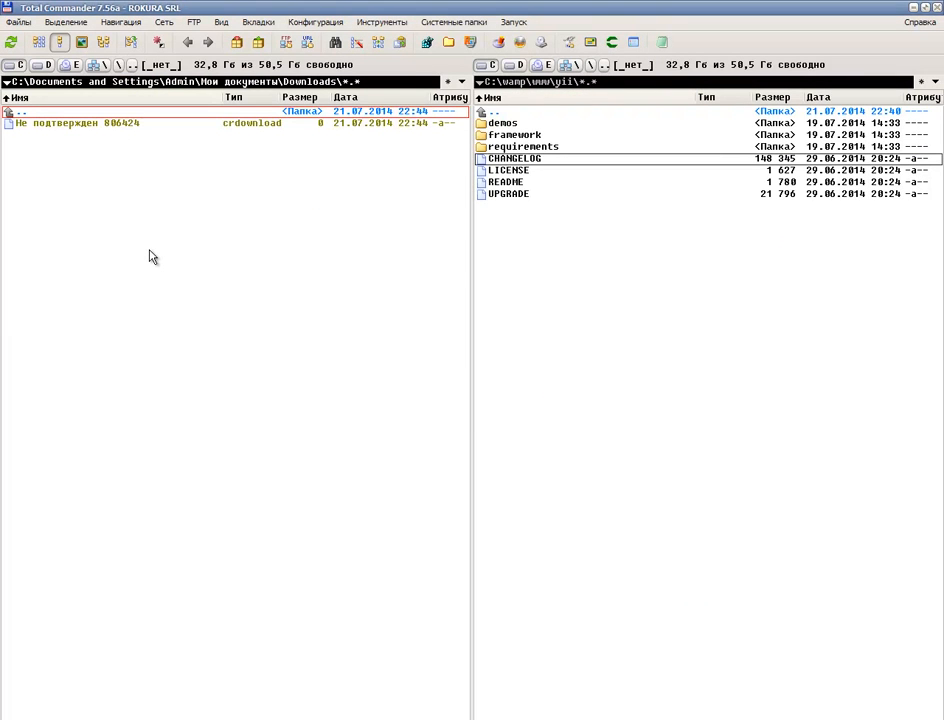
mouse_move(136, 194)
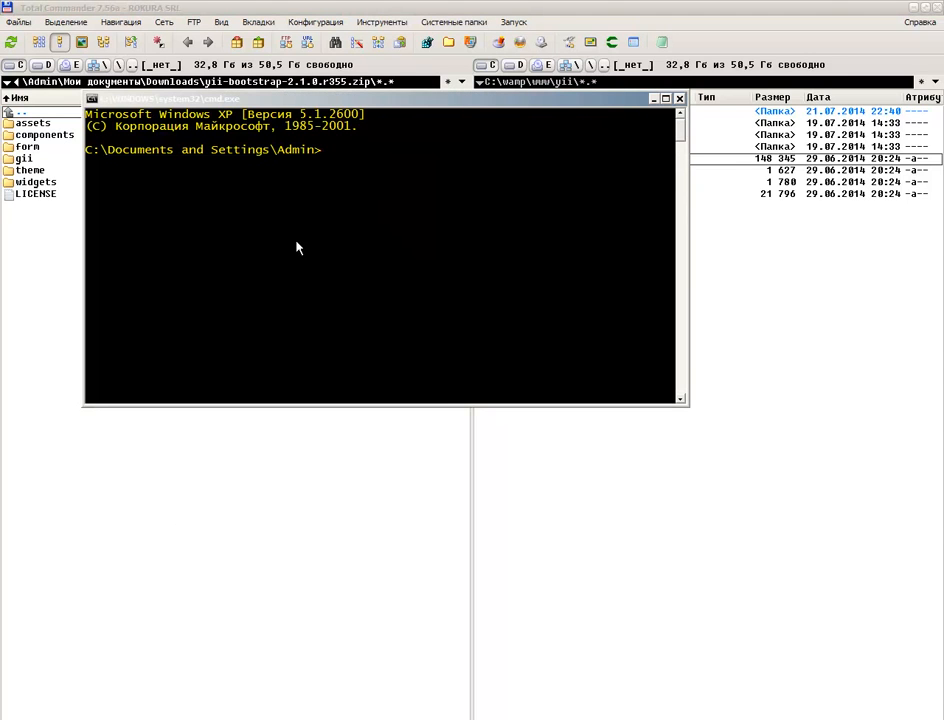
- Change directory to c:\wamp\www\yii\framework in the Command Prompt
type("cd c:")
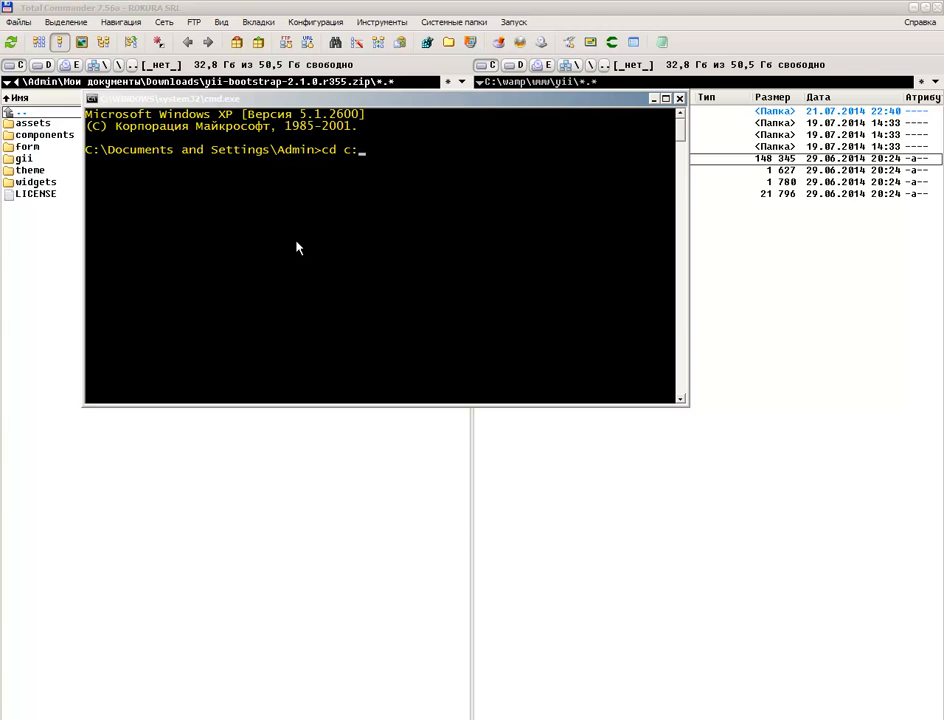
type("\\wamp")
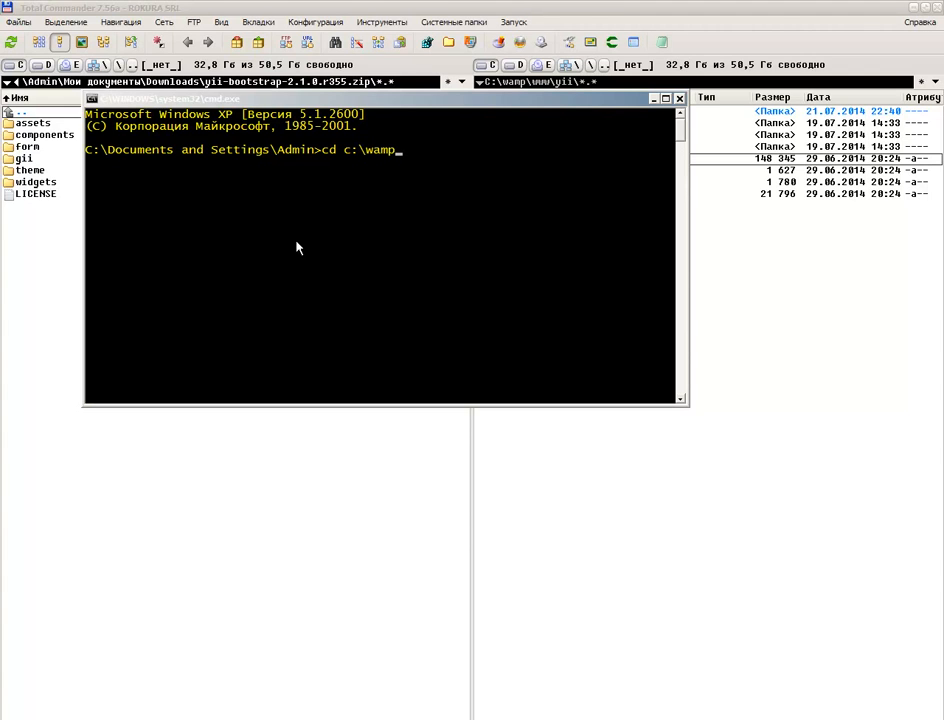
type("www\\")
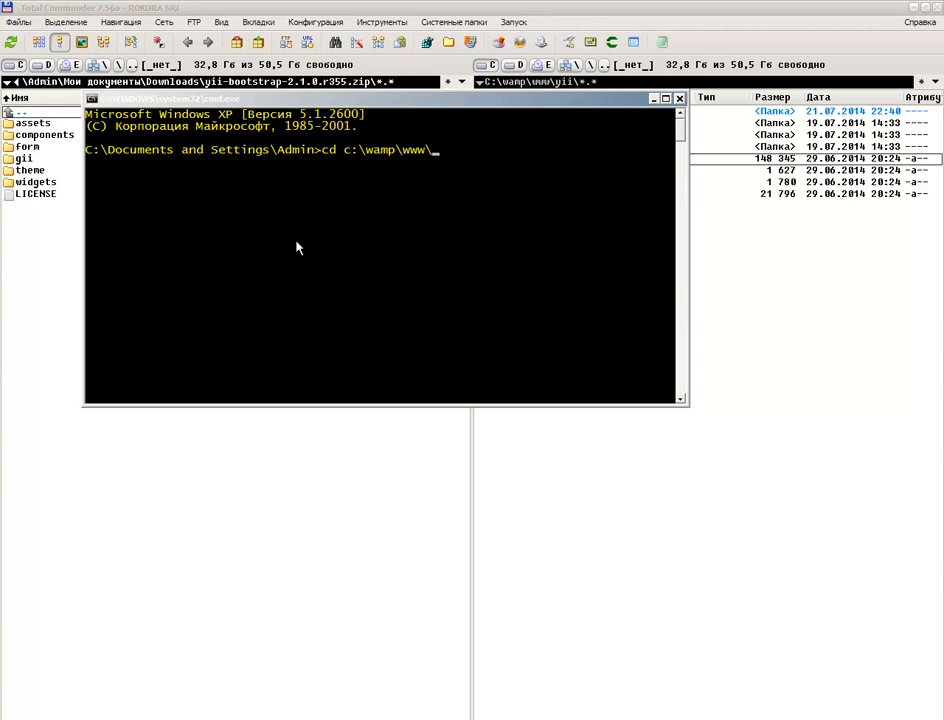
type("yii")
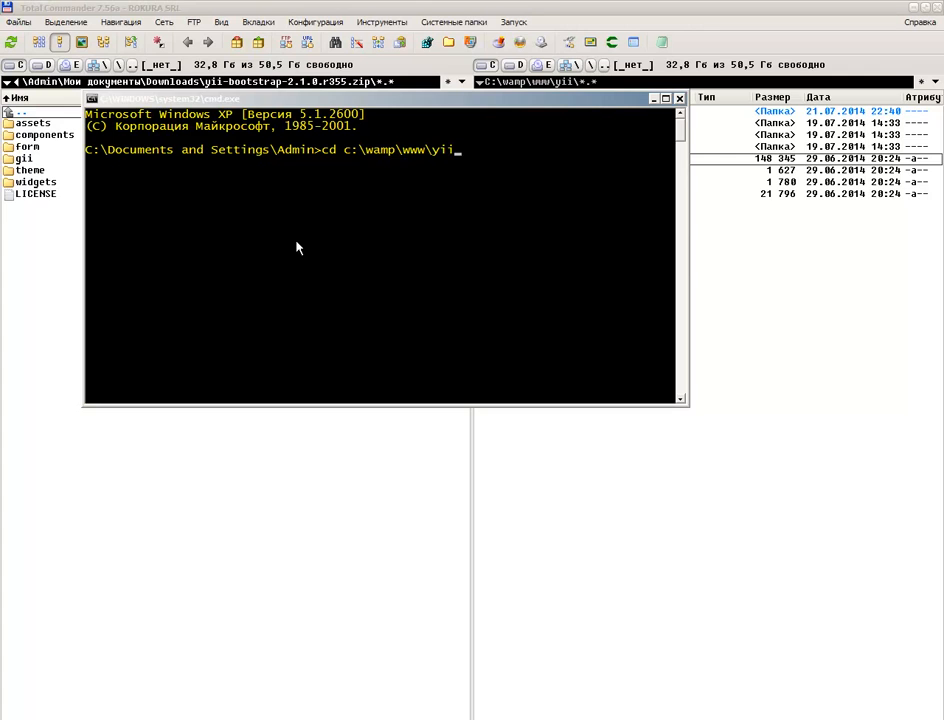
type("\\framewo")
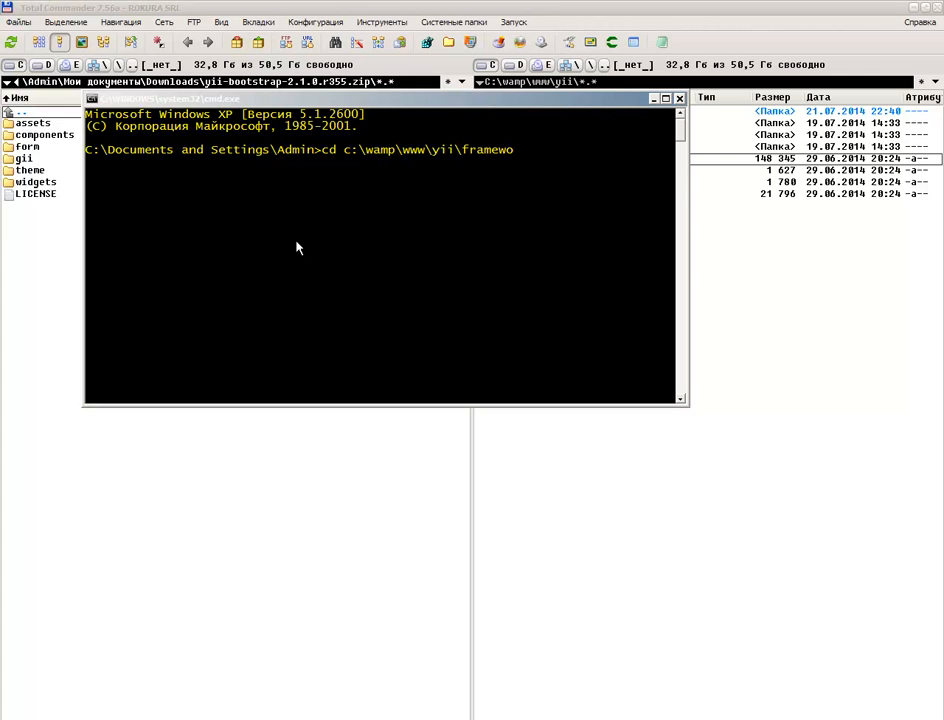
key("Return")
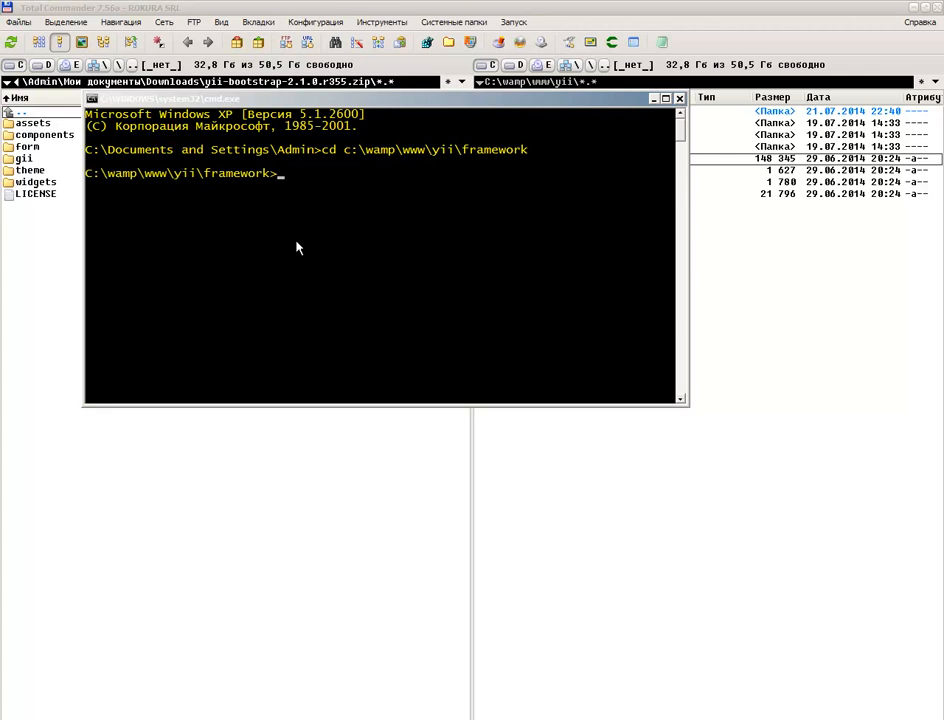
- Run yiic webapp to create the new web application skeleton
type("yiic")
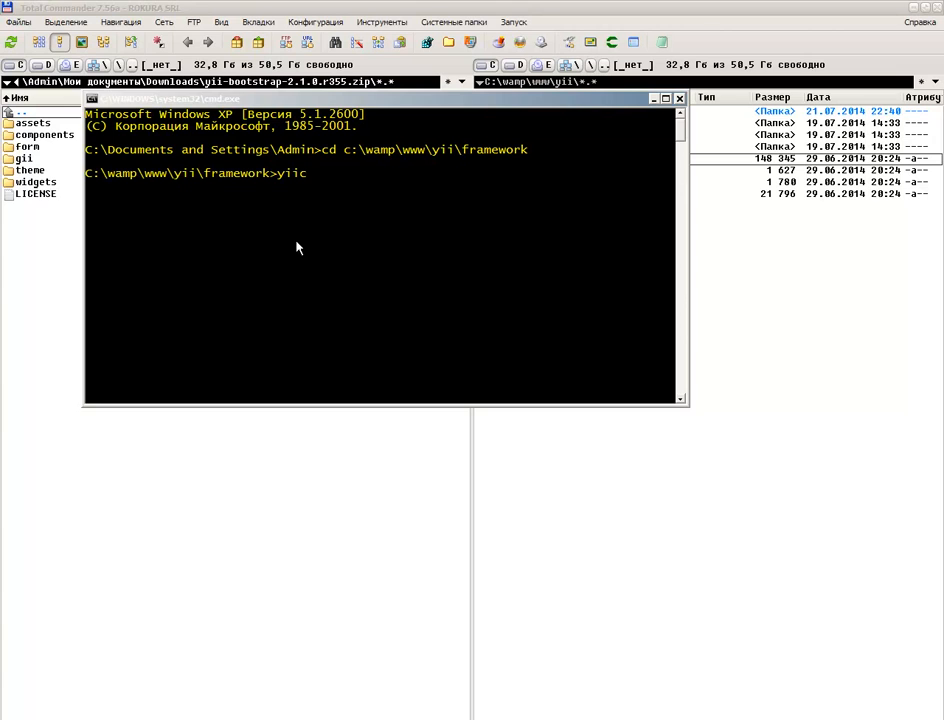
type("webapp")
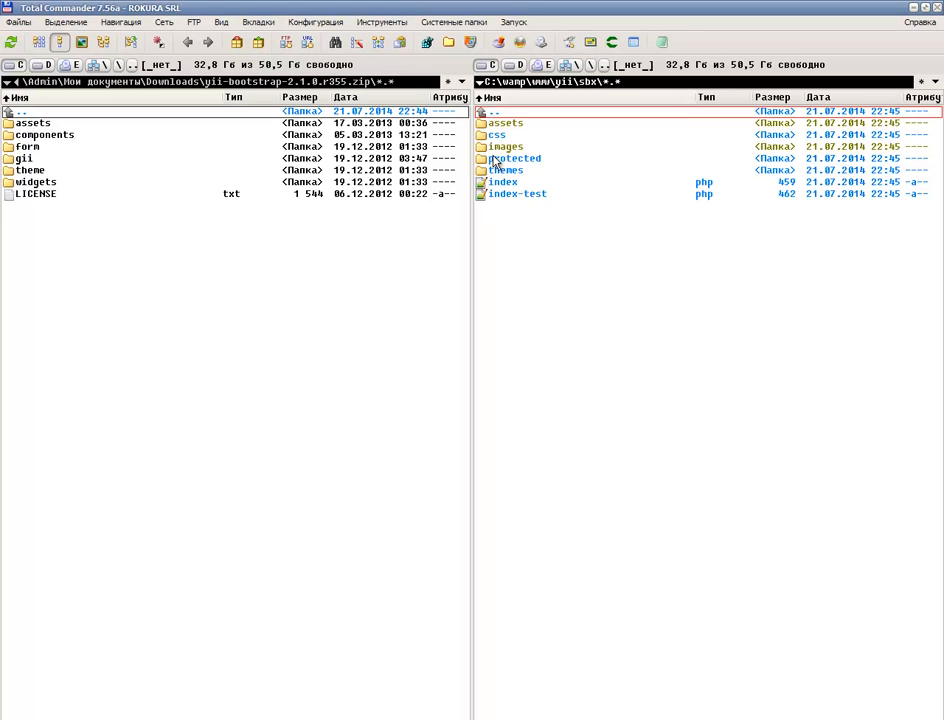
mouse_move(518, 168)
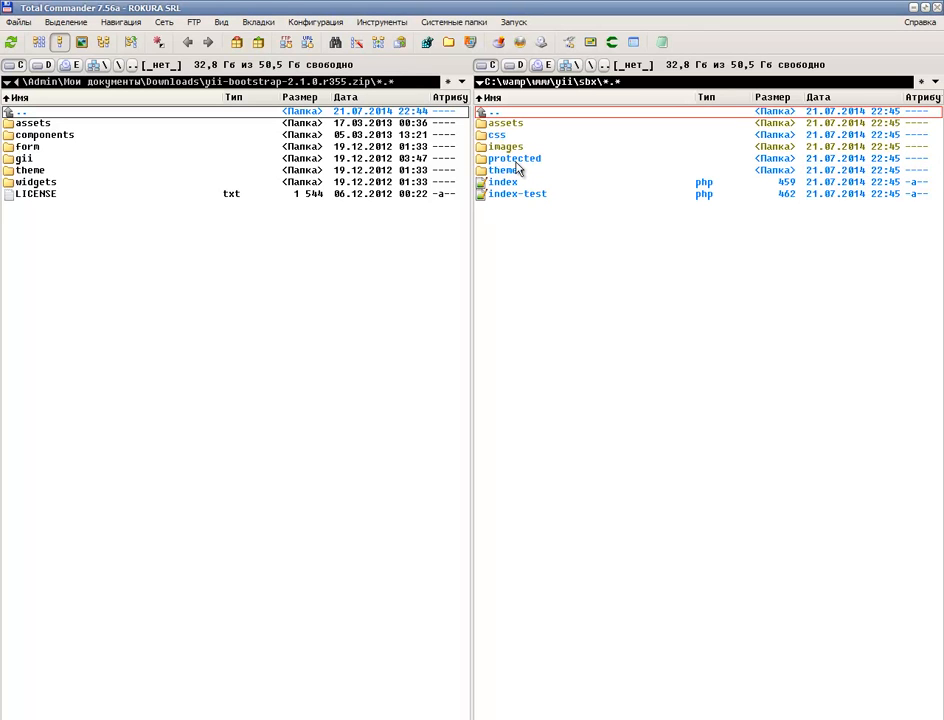
- Create a 'bootstrap' folder inside the new application's themes directory
double_click(506, 170)
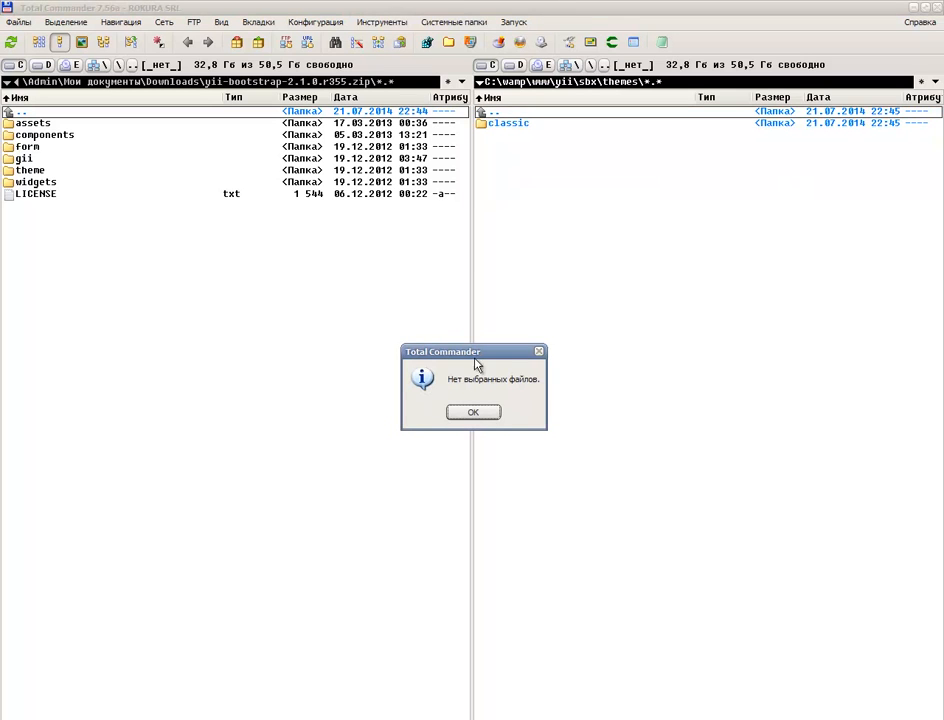
left_click(472, 412)
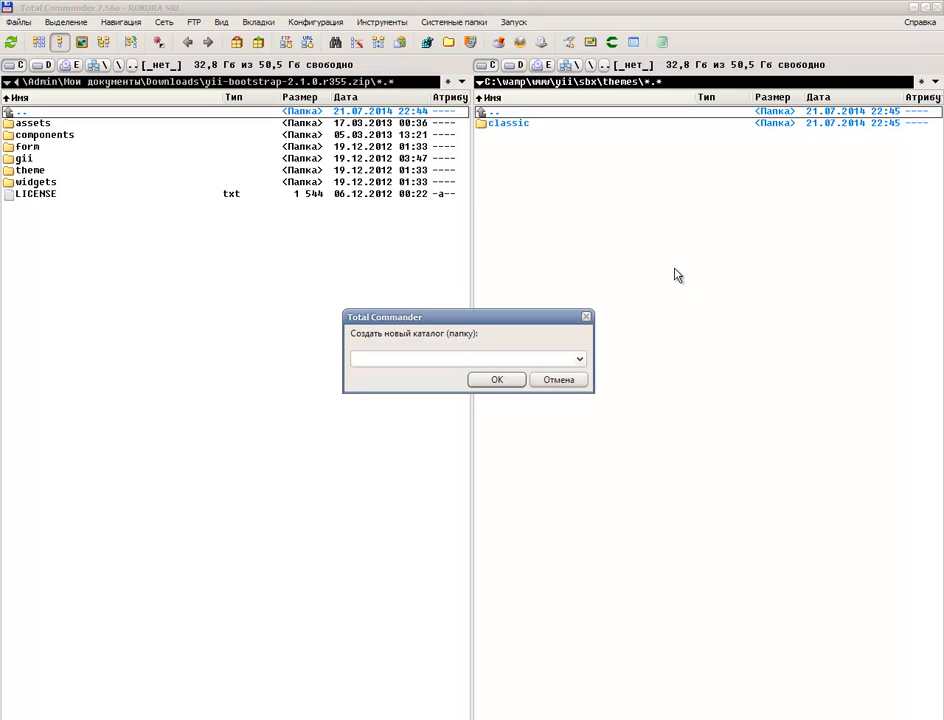
type("bootstrap")
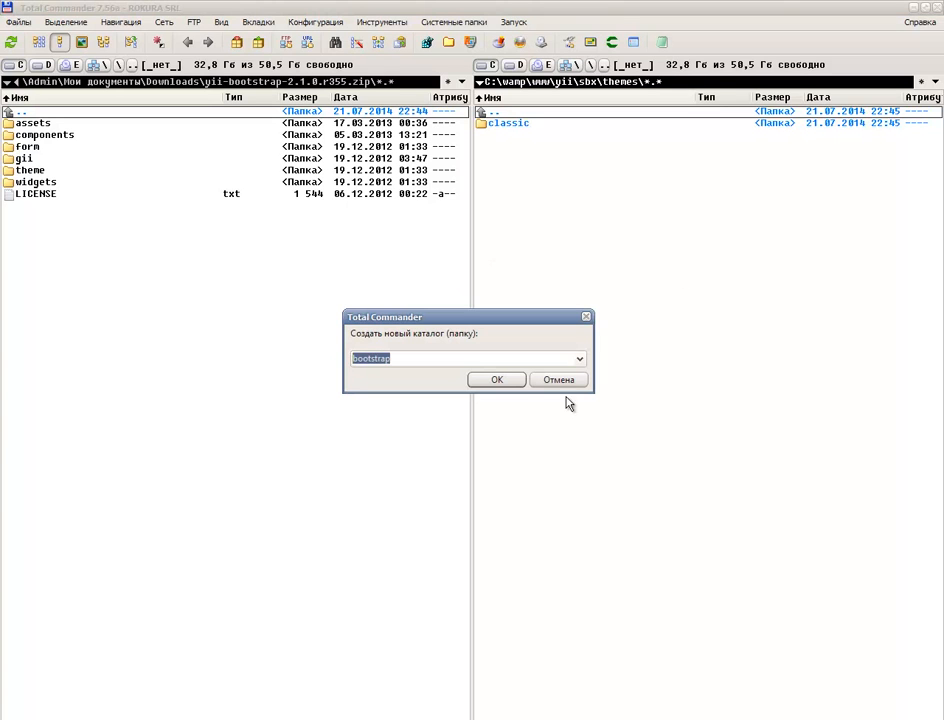
left_click(496, 380)
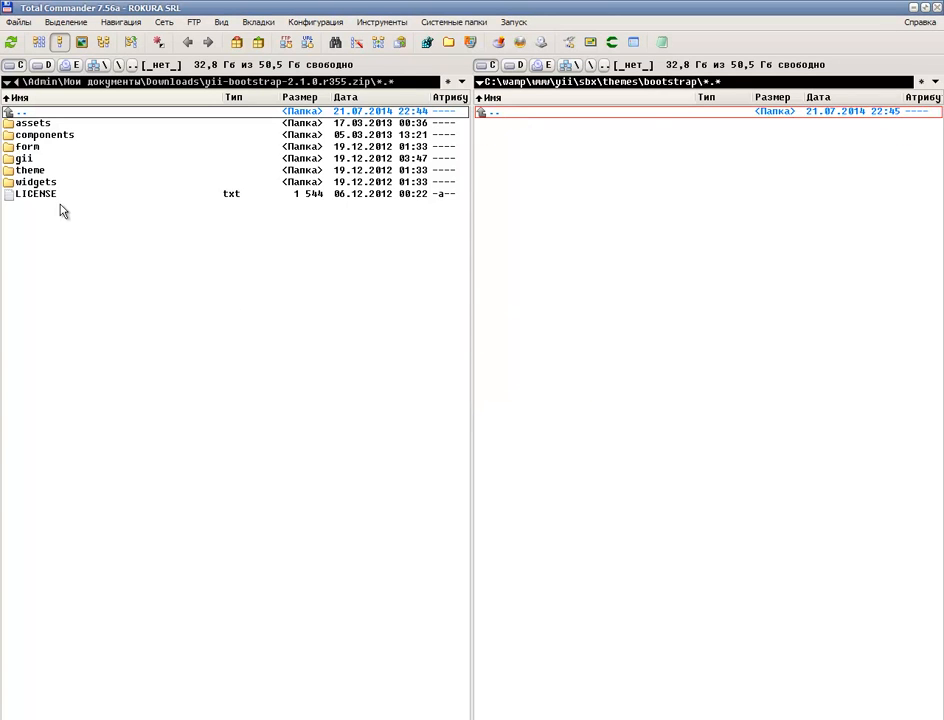
- Extract the archive's theme css and views into the bootstrap theme folder
double_click(30, 168)
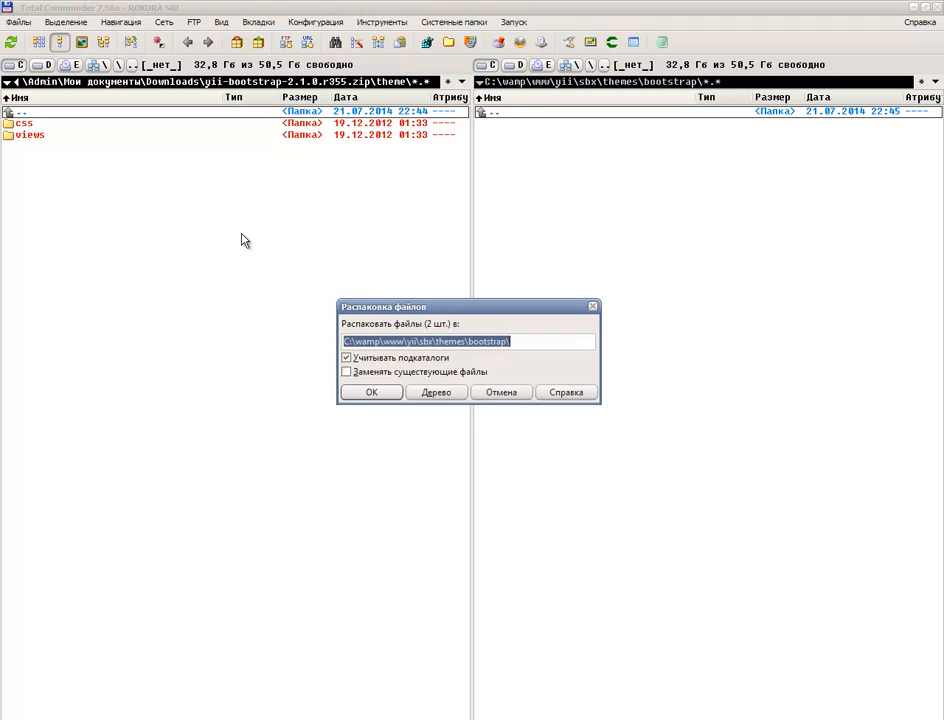
left_click(372, 390)
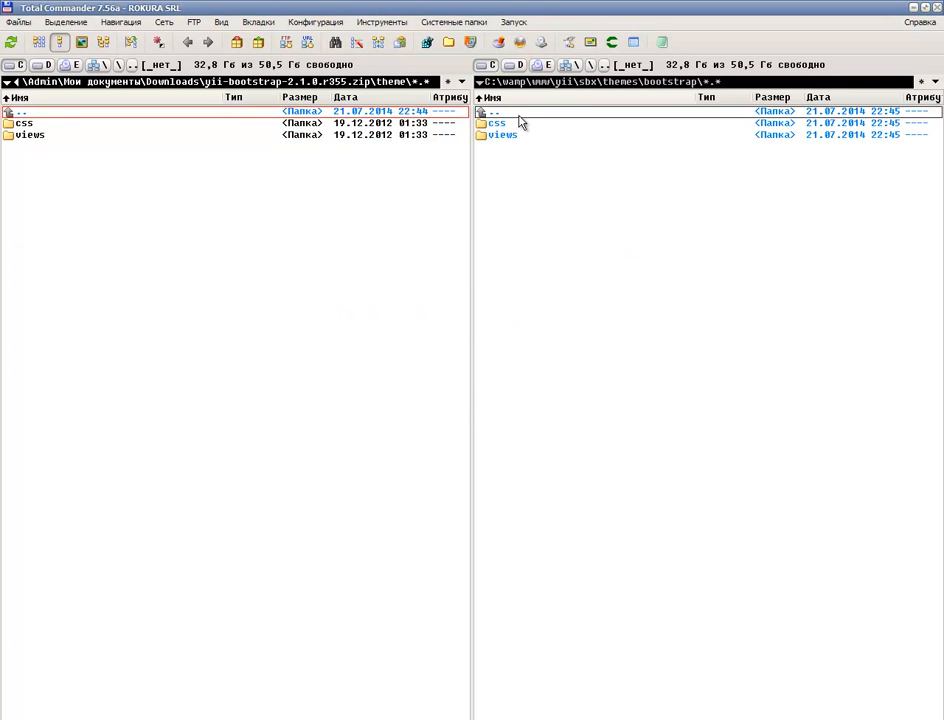
- Start a new folder inside protected/extensions for the Yii-Bootstrap extension files
double_click(490, 112)
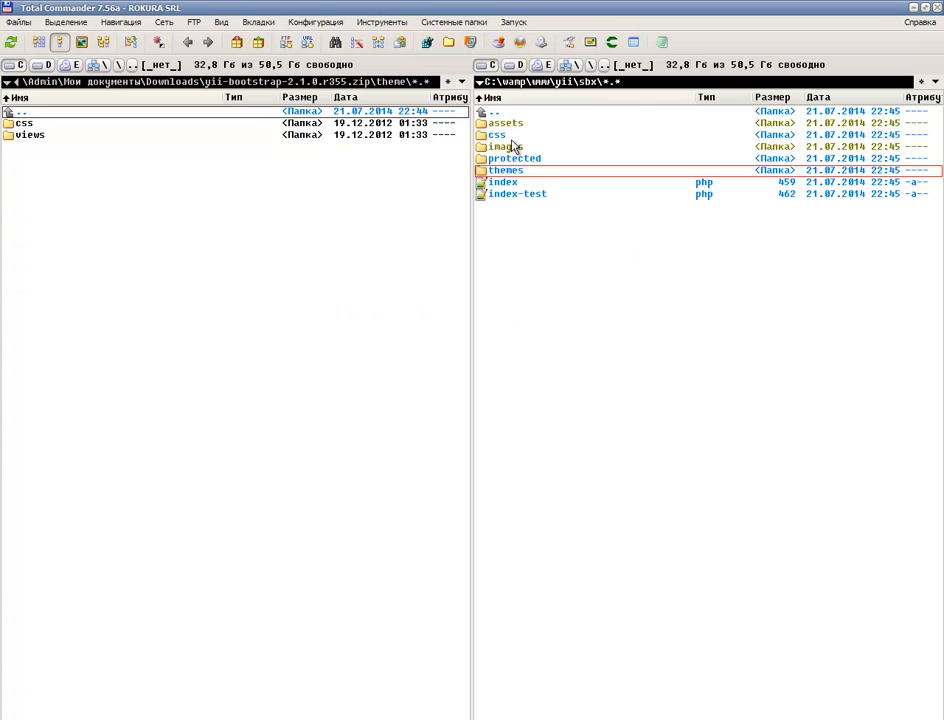
double_click(514, 158)
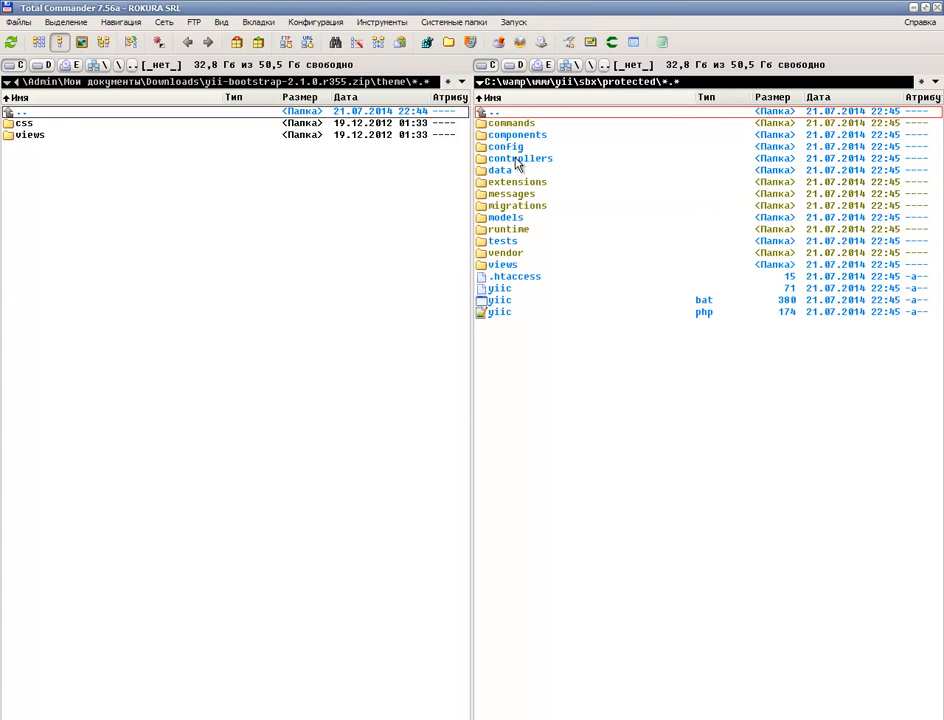
double_click(516, 180)
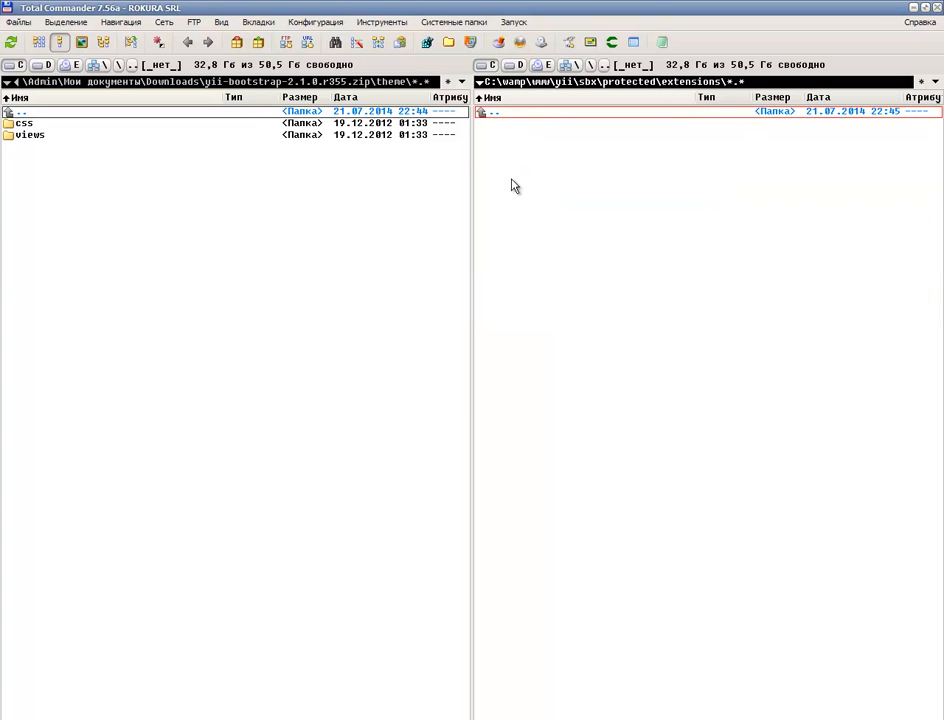
key("F7")
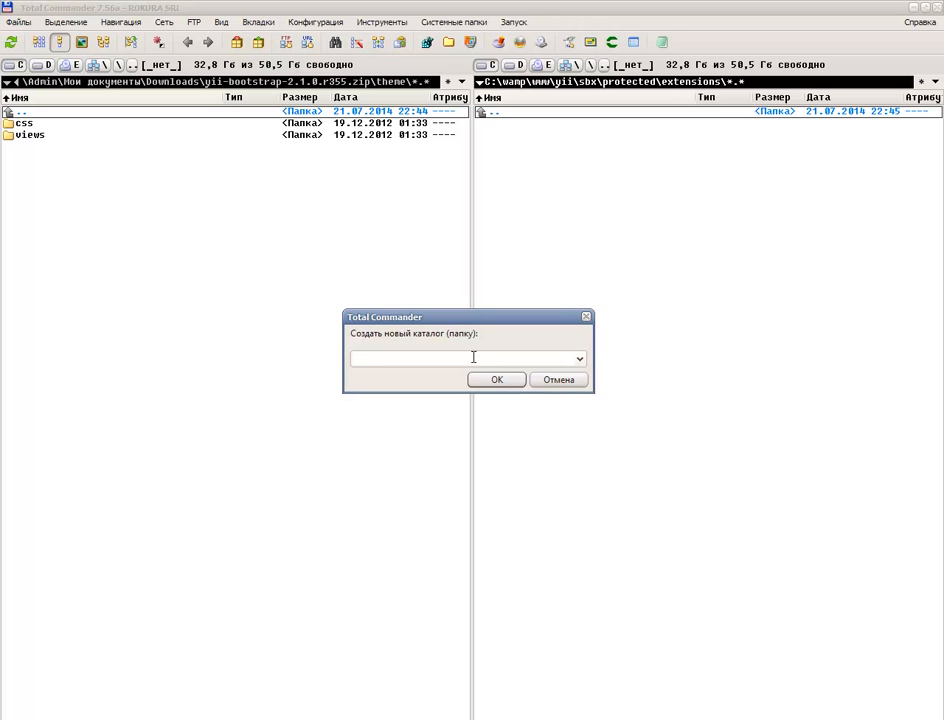
left_click(496, 380)
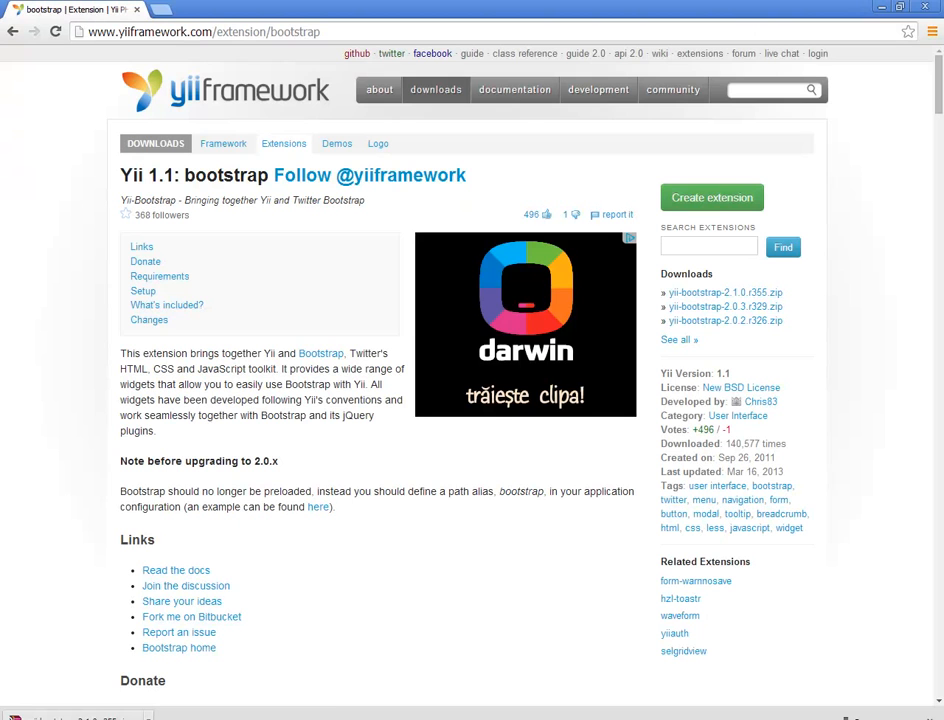
mouse_move(276, 436)
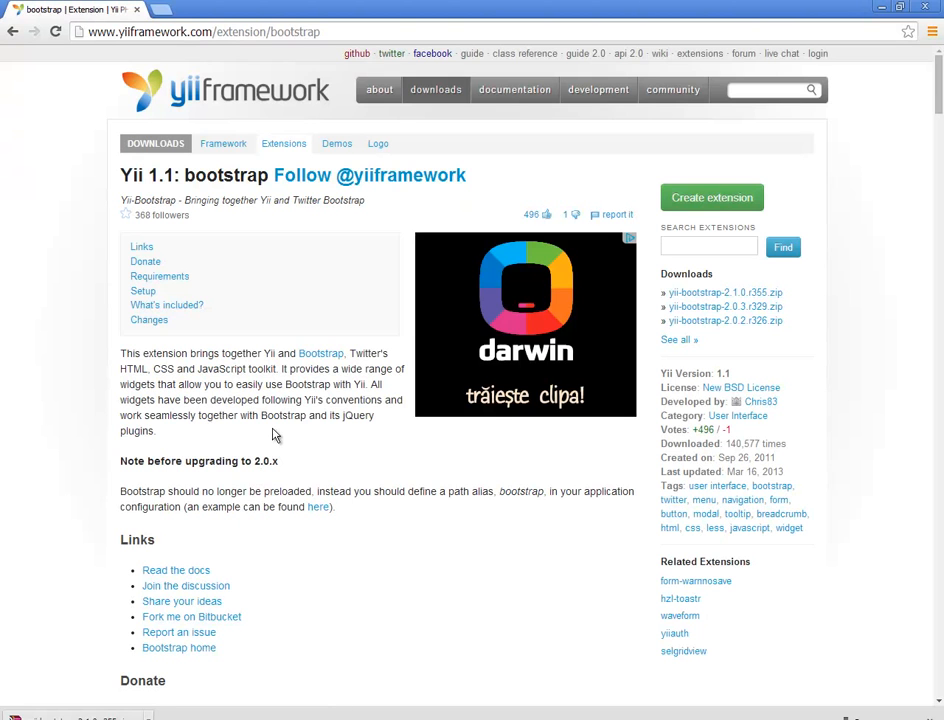
- Reach the Yii-Bootstrap setup guide and select its sample setPathOfAlias line
scroll("down", 3)
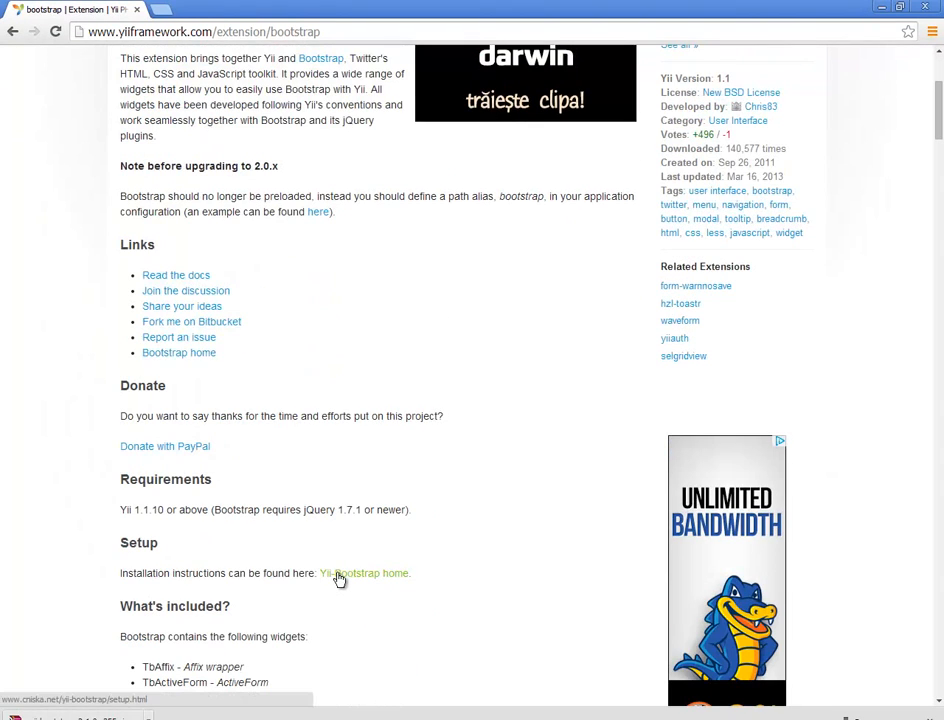
left_click(364, 572)
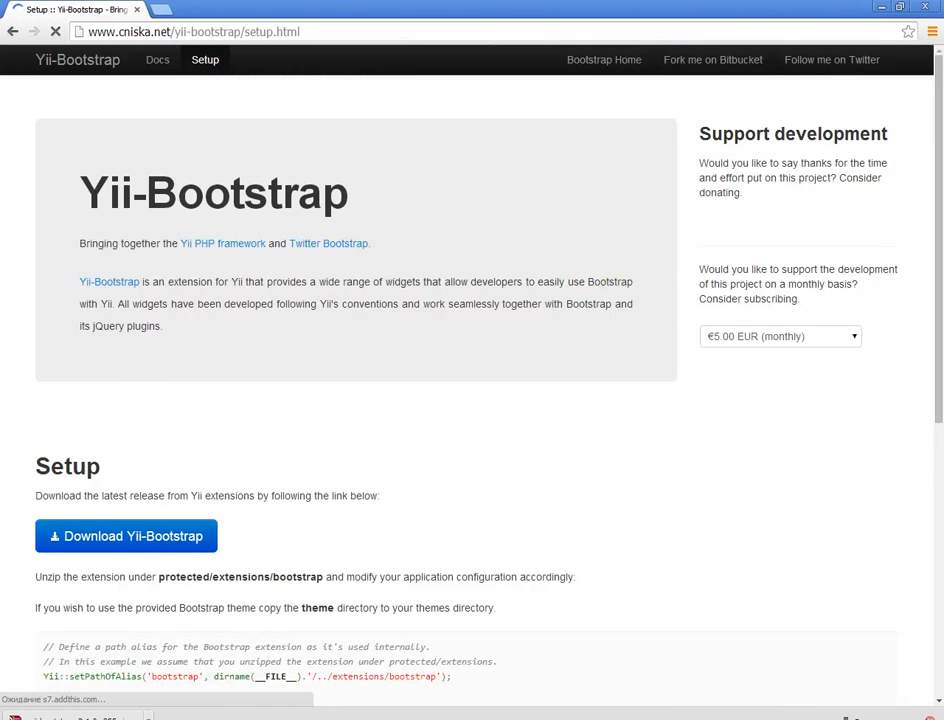
scroll("down", 3)
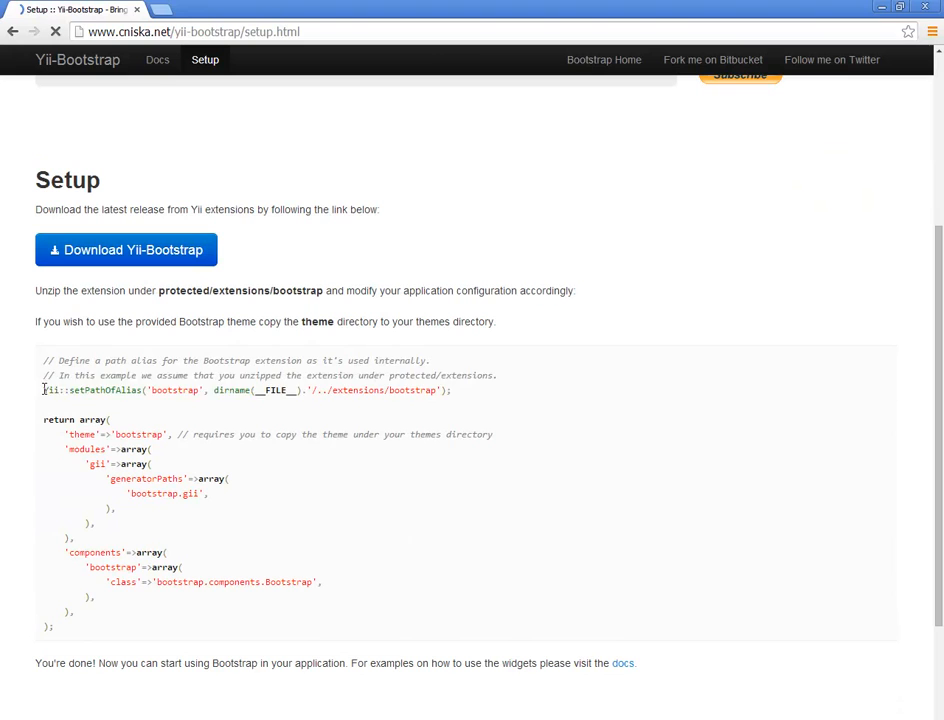
triple_click(244, 390)
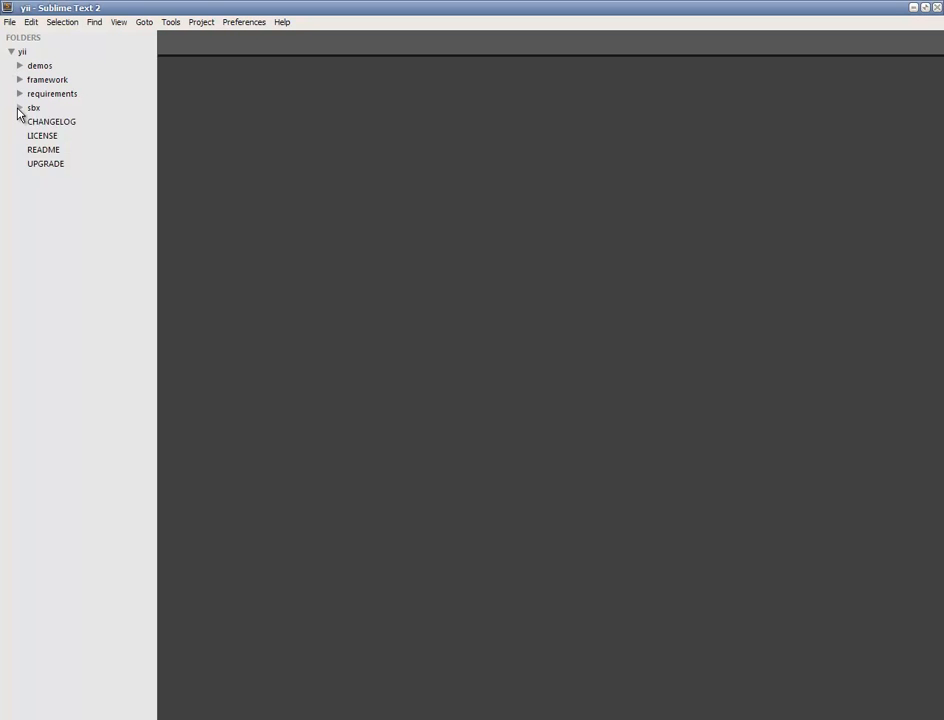
- Expand sbx and protected in the sidebar to show the bootstrap extension
left_click(20, 108)
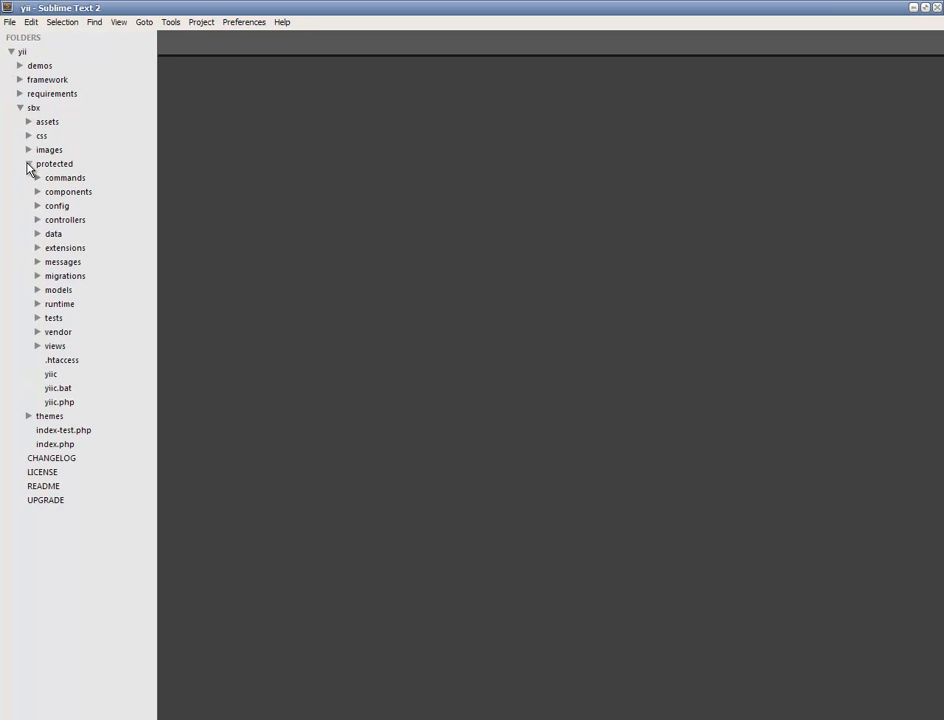
left_click(36, 248)
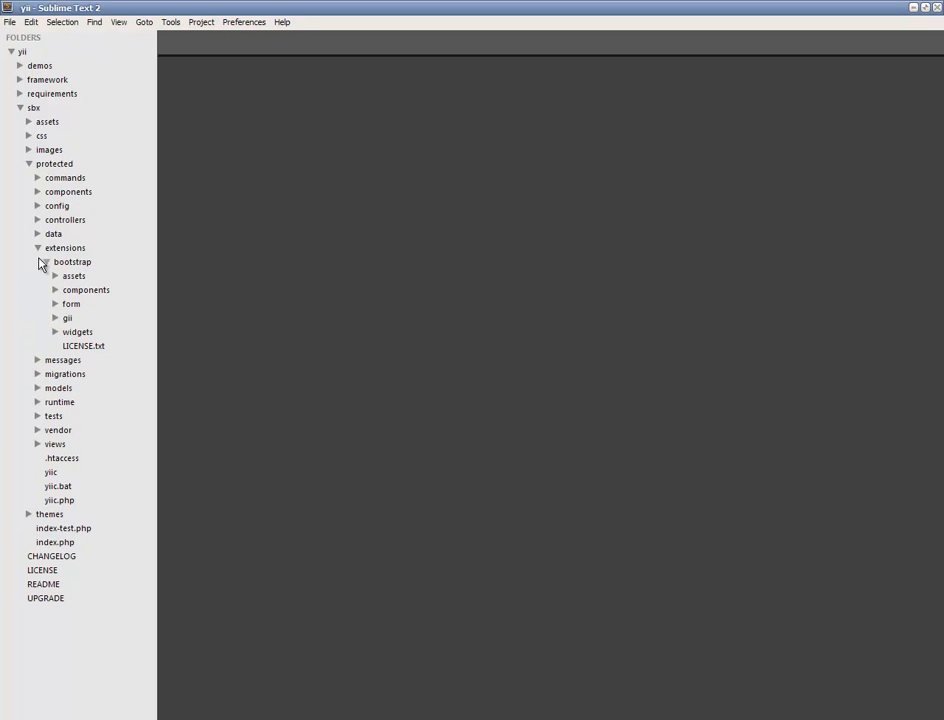
mouse_move(42, 184)
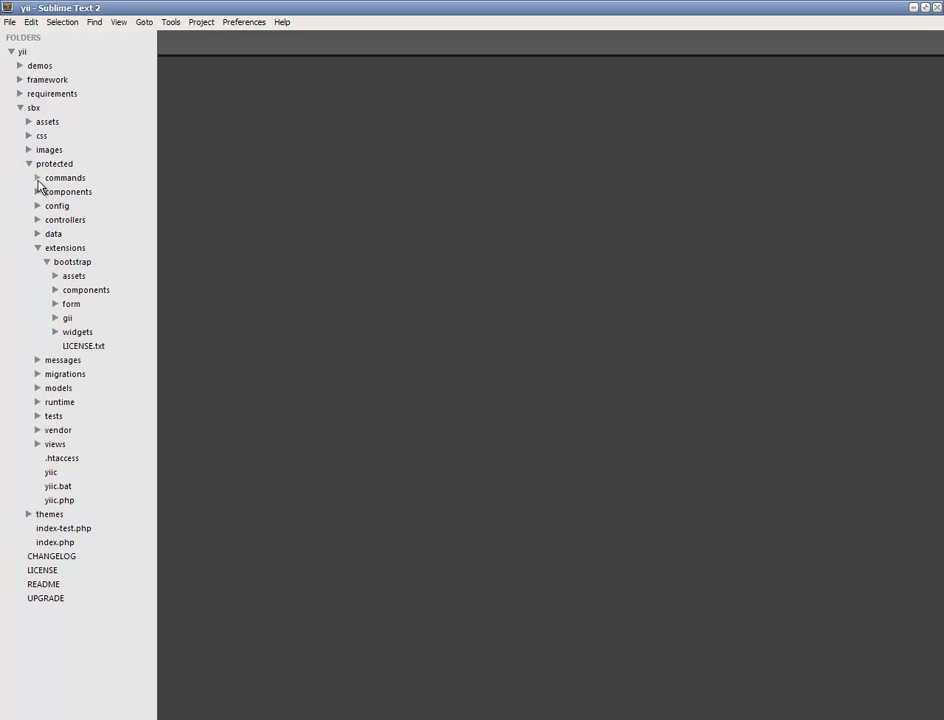
mouse_move(36, 206)
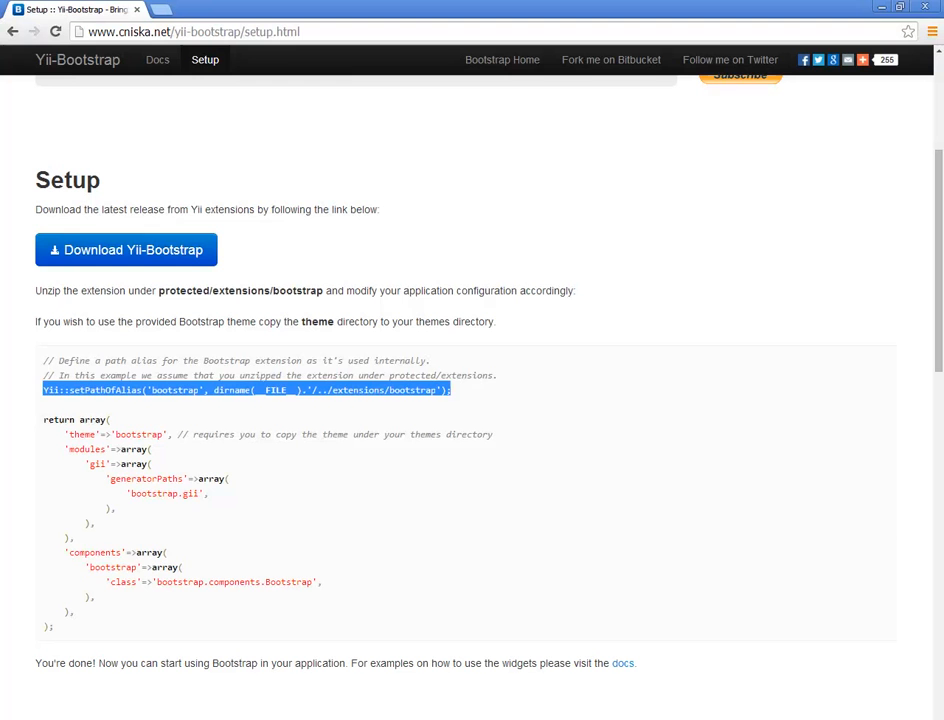
left_click(98, 478)
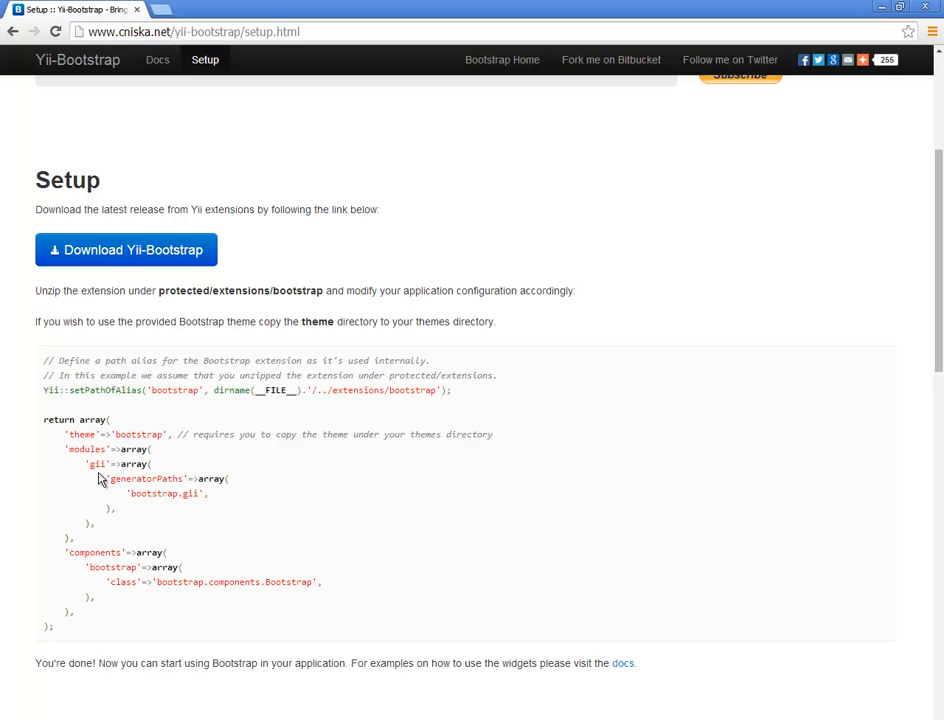
- Select the generatorPaths sample lines for the gii module of main.php
left_click_drag(104, 478, 116, 508)
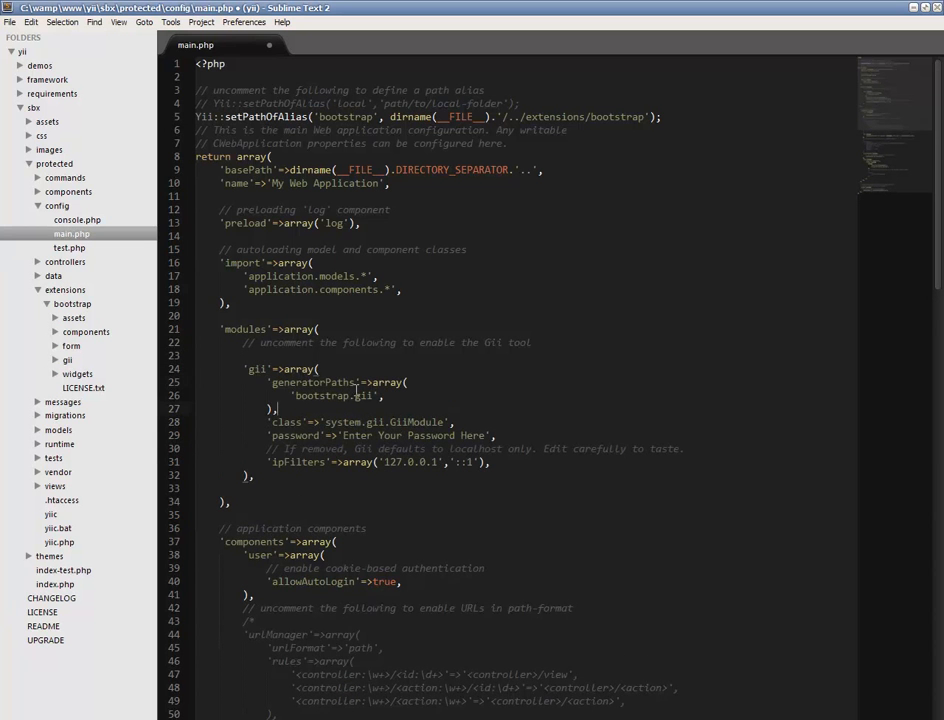
scroll("down", 3)
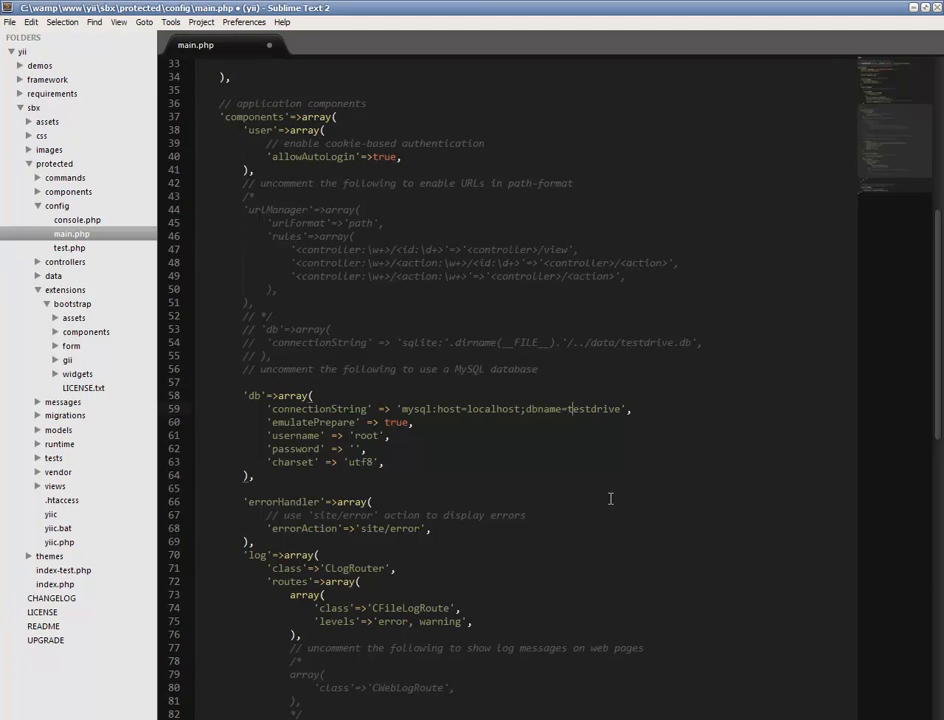
- Replace testdrive with yii_database in the MySQL connectionString
double_click(594, 408)
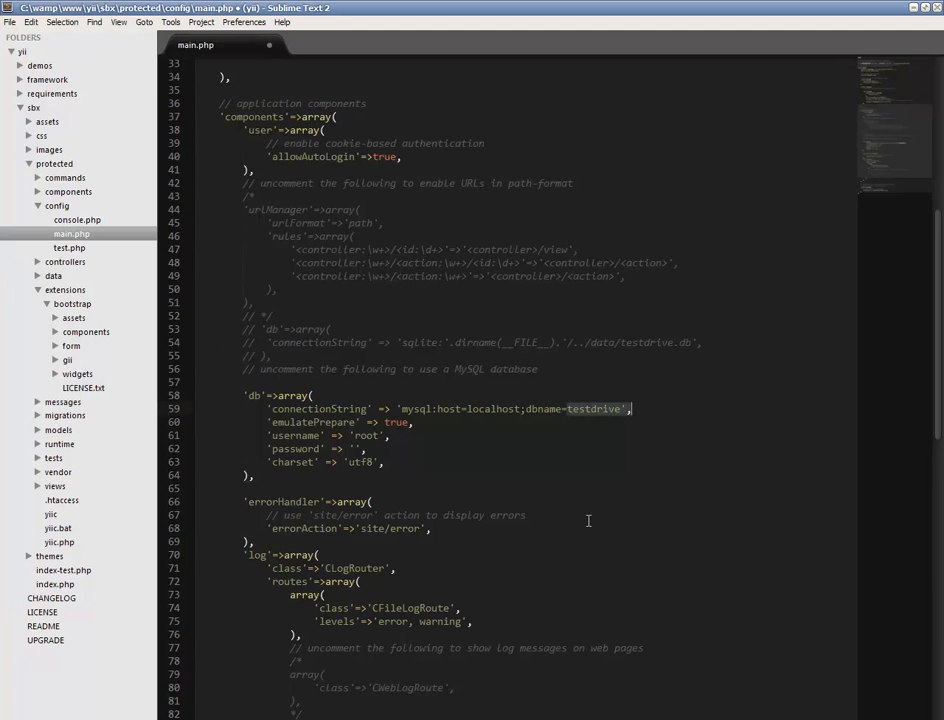
type("yii")
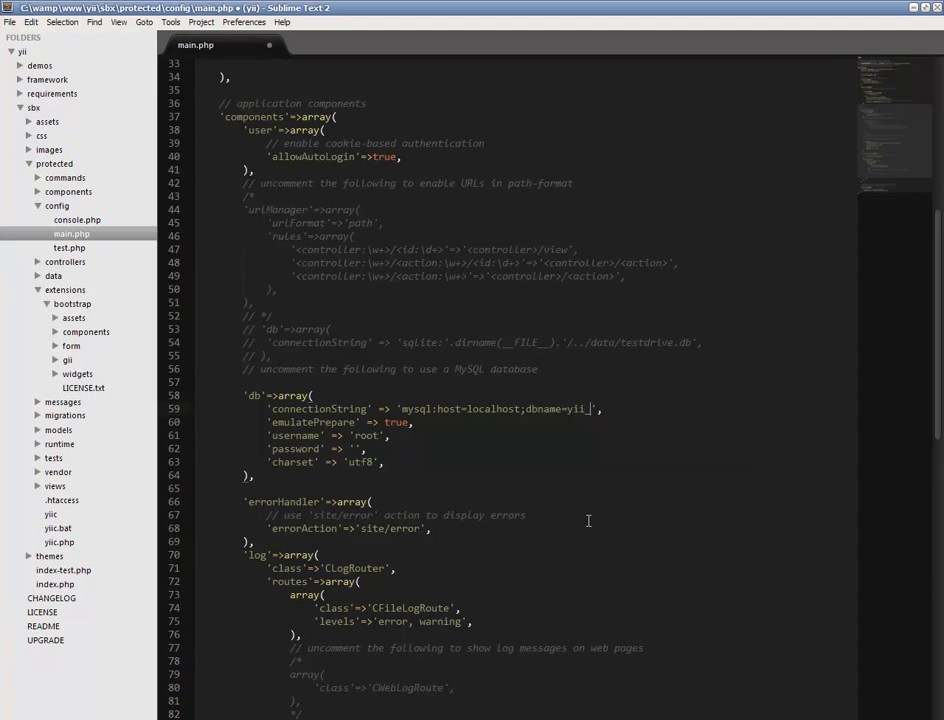
type("_database")
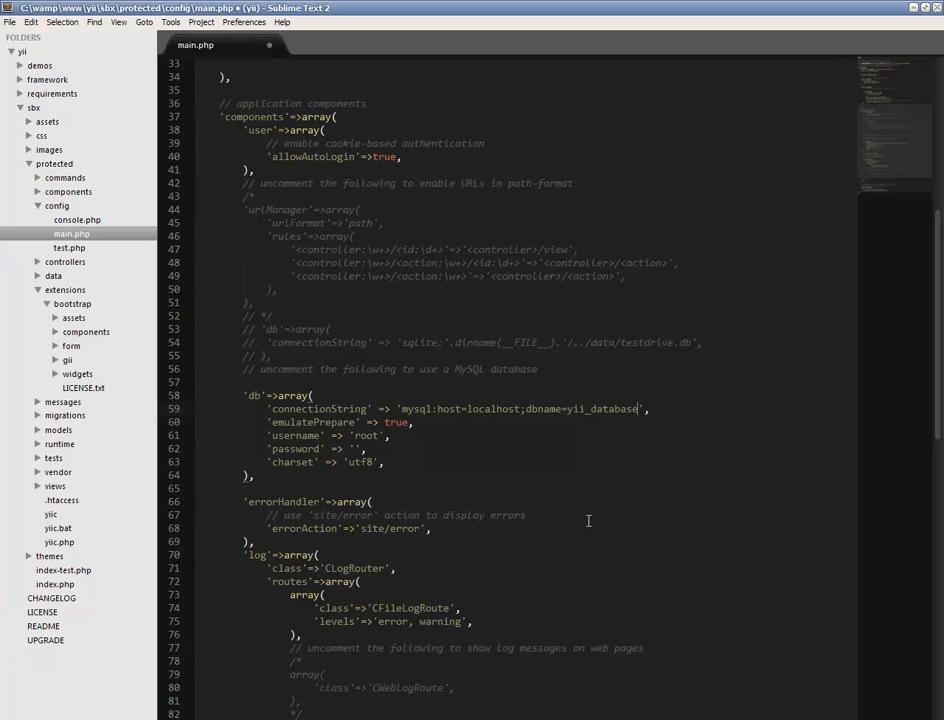
scroll("down", 3)
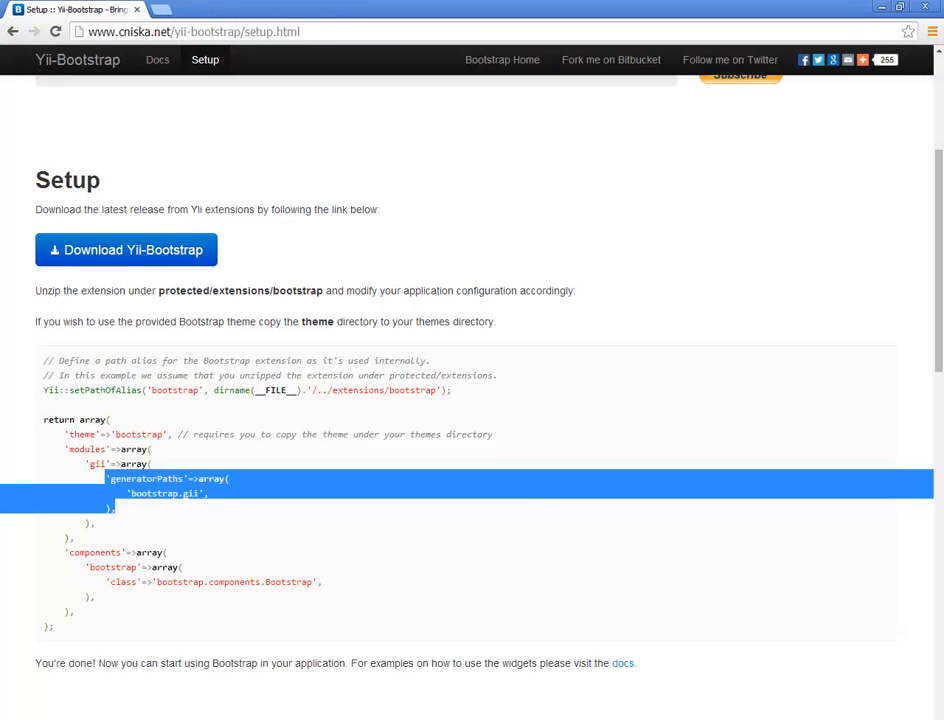
scroll("down", 3)
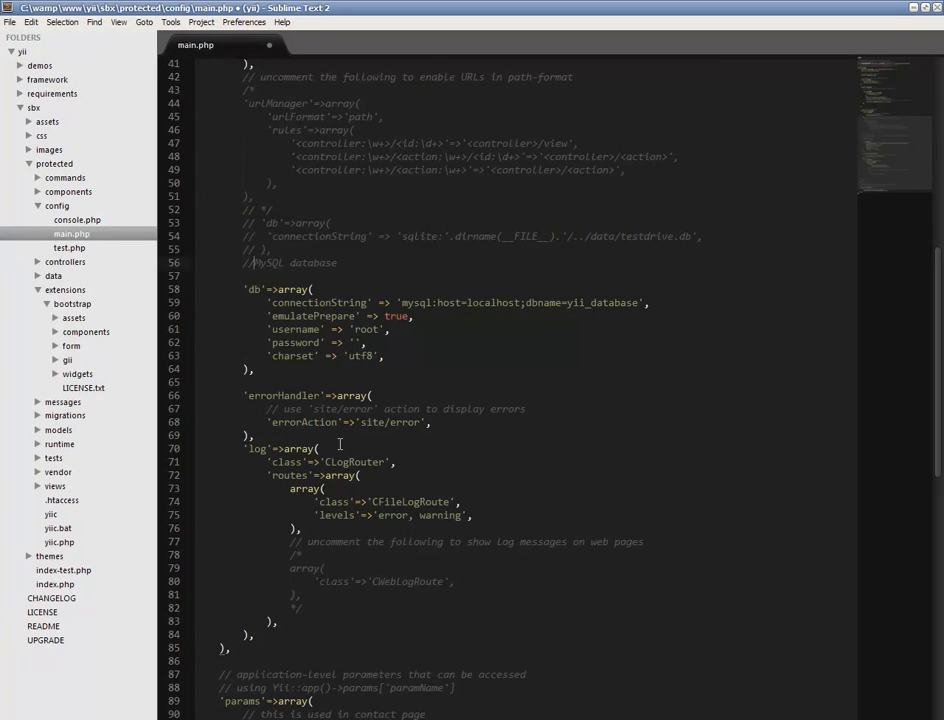
scroll("down", 3)
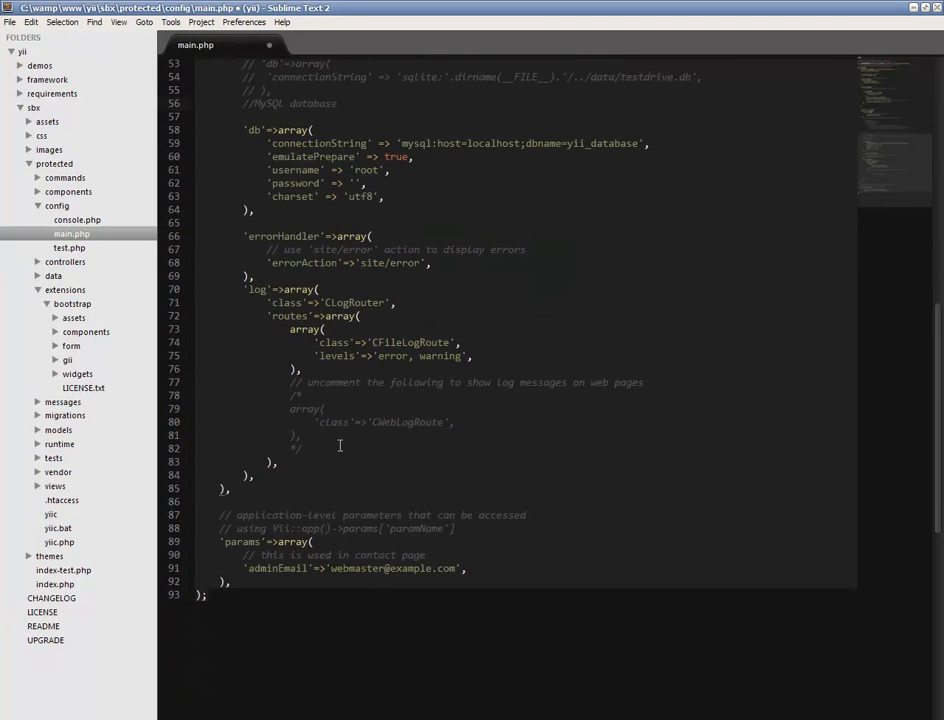
scroll("up", 3)
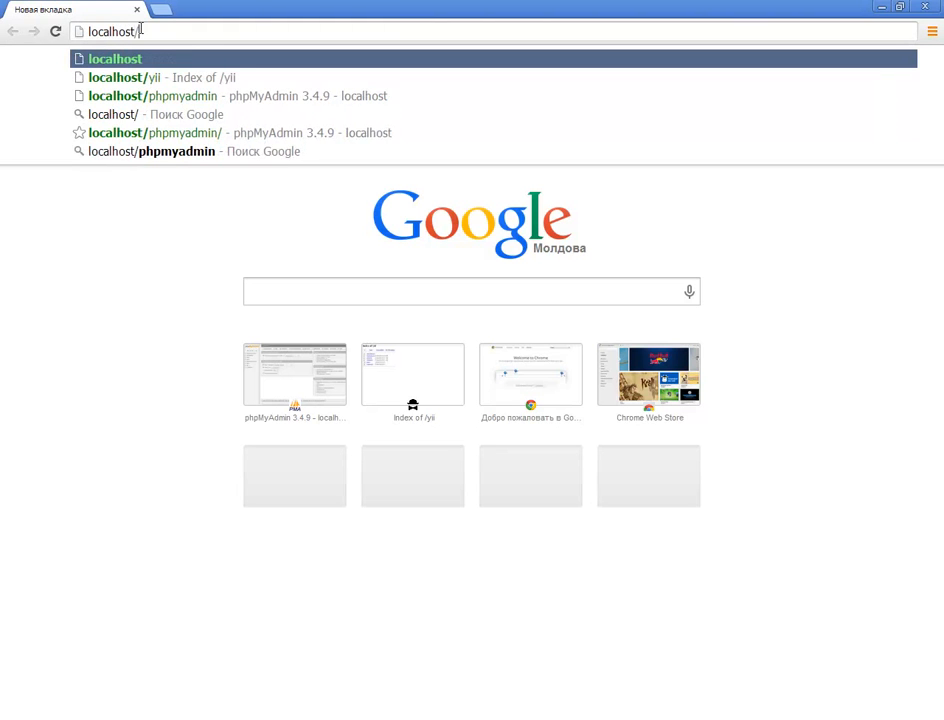
- Load localhost/yii/sbx in a new browser tab
type("yii/sbx")
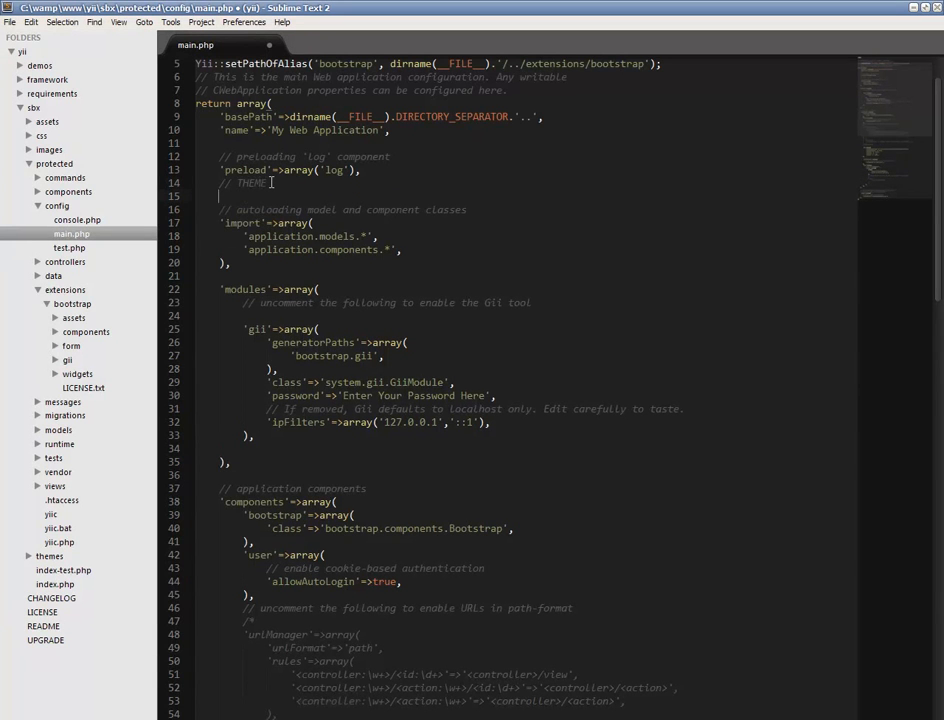
- Add 'theme'=>'bootstrap' to the application settings in main.php
type("'theme'")
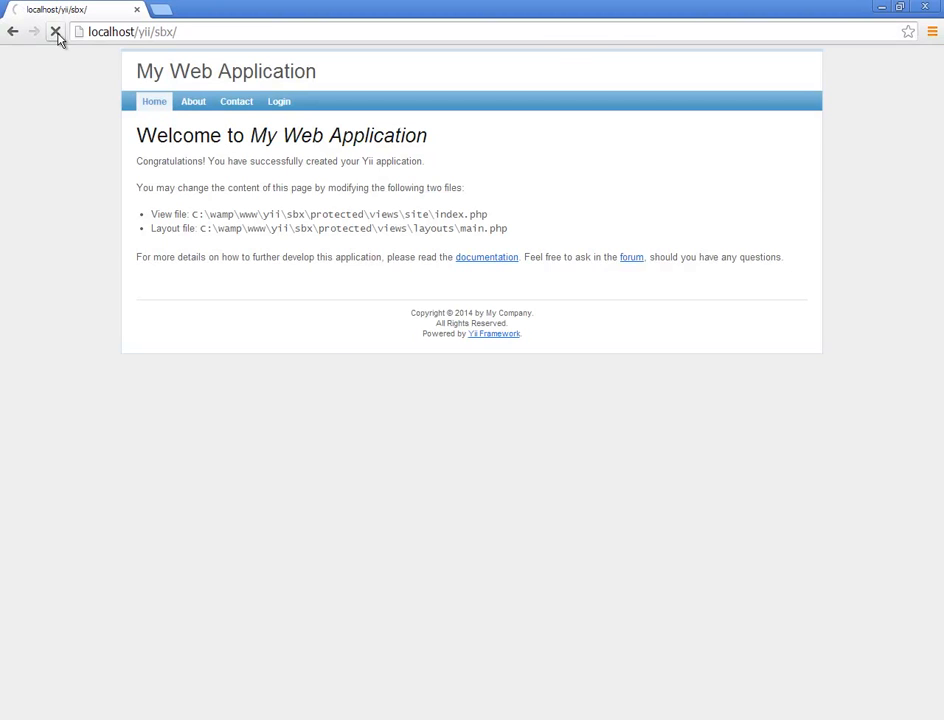
- Reload the Bootstrap-themed site and submit the empty Contact form to see required-field errors
left_click(56, 32)
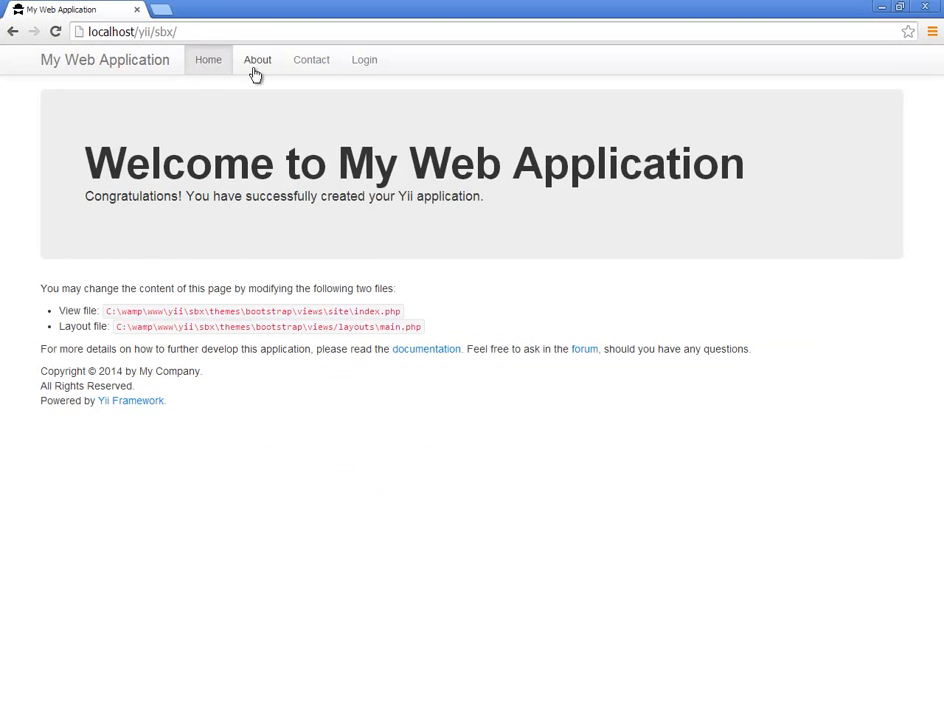
left_click(312, 60)
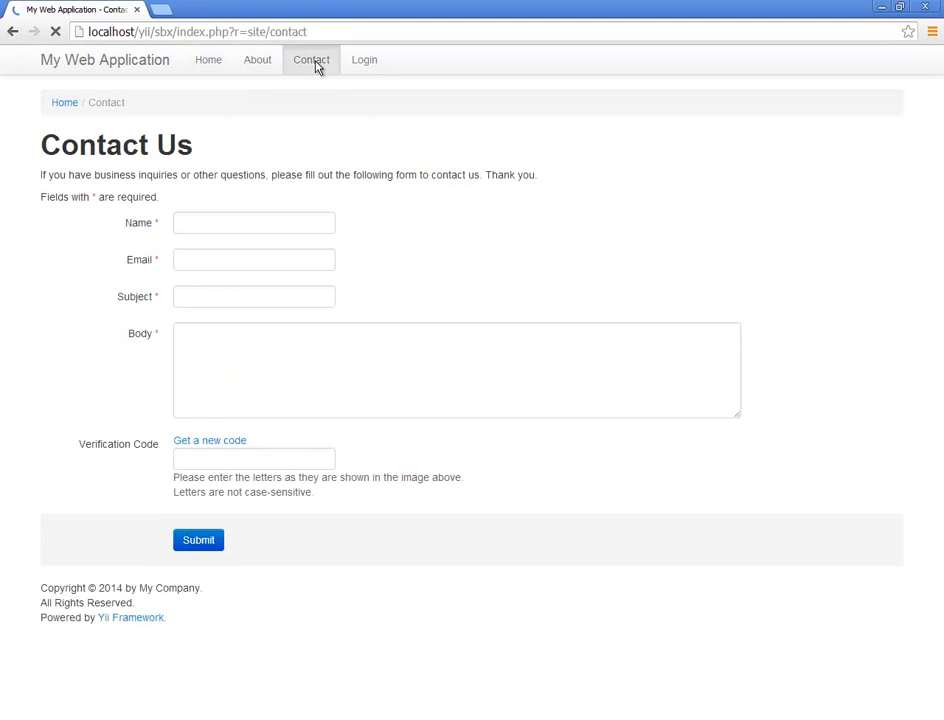
left_click(198, 540)
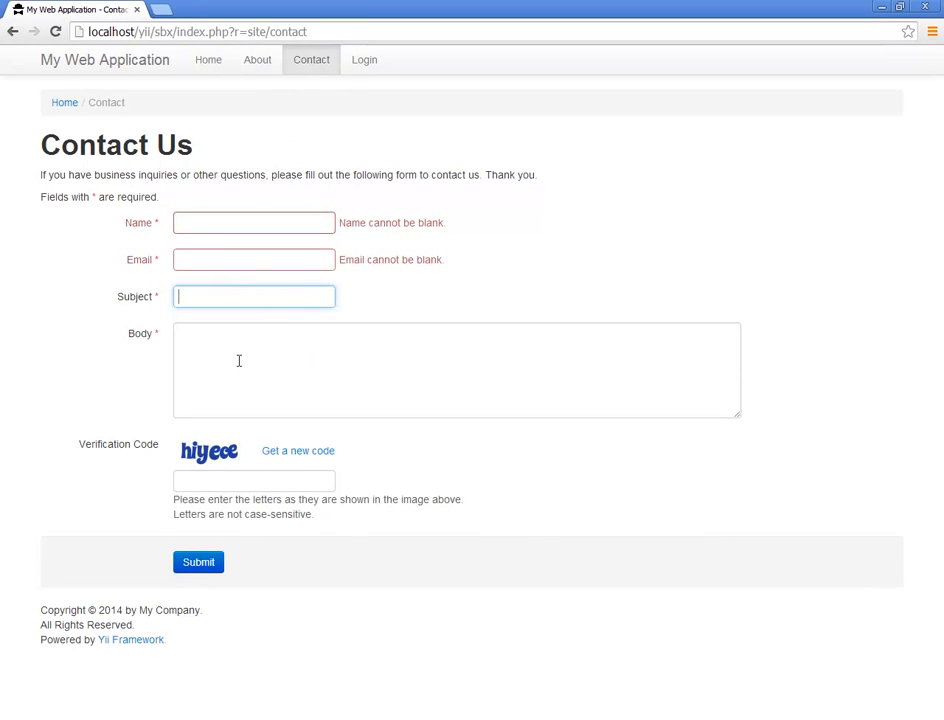
left_click(198, 560)
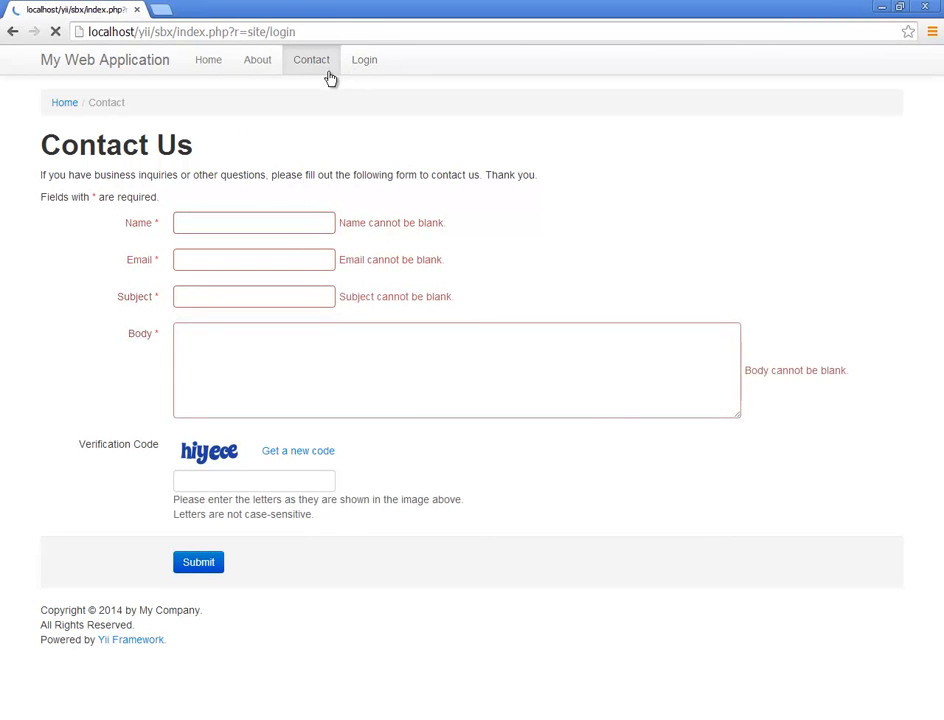
left_click(364, 60)
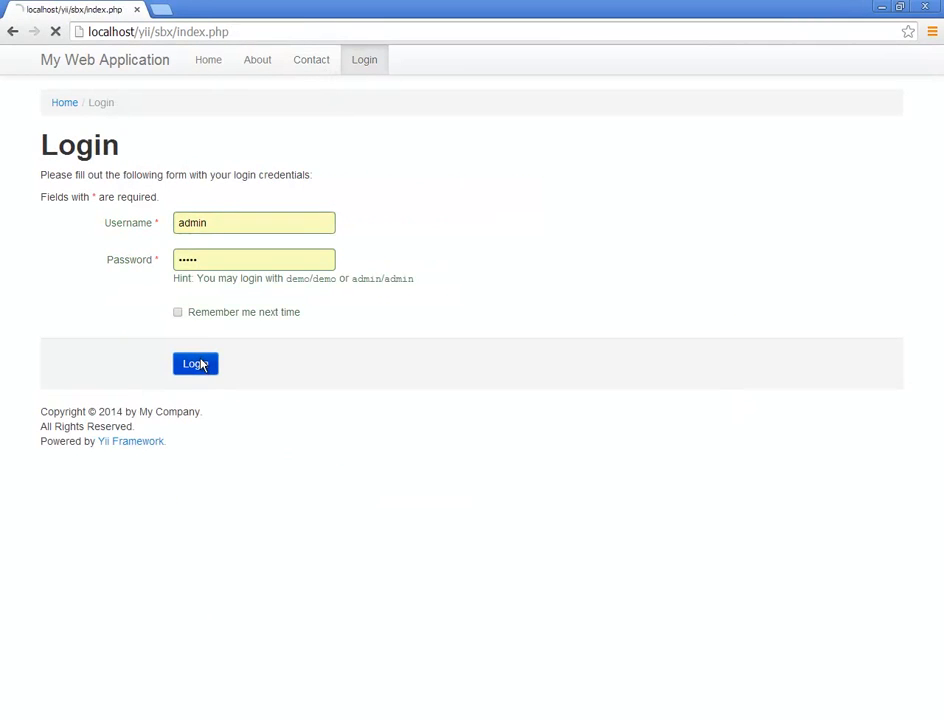
left_click(196, 364)
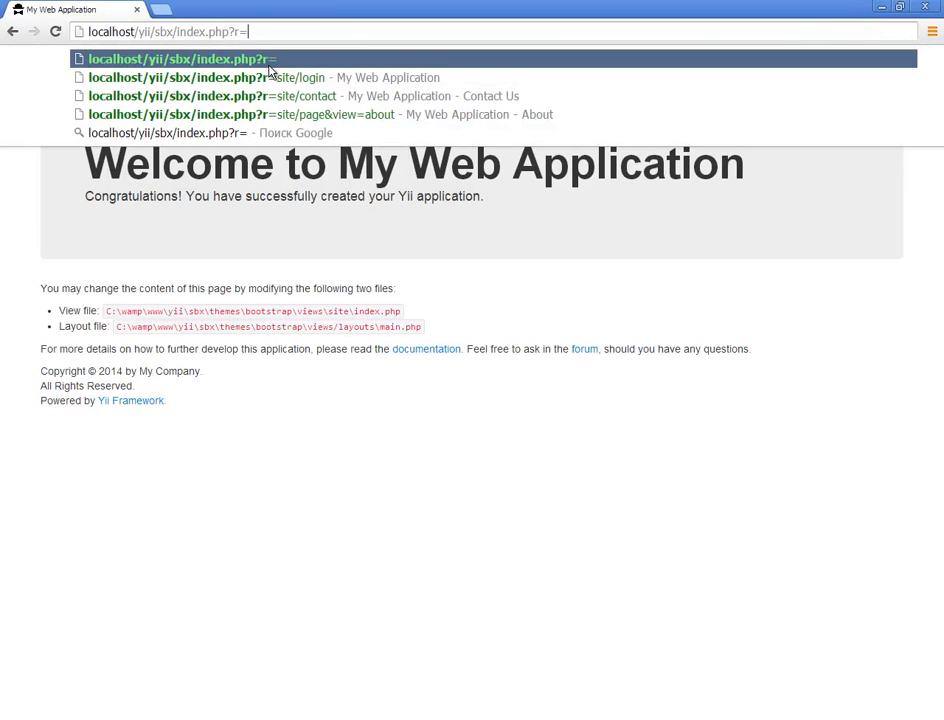
type("g")
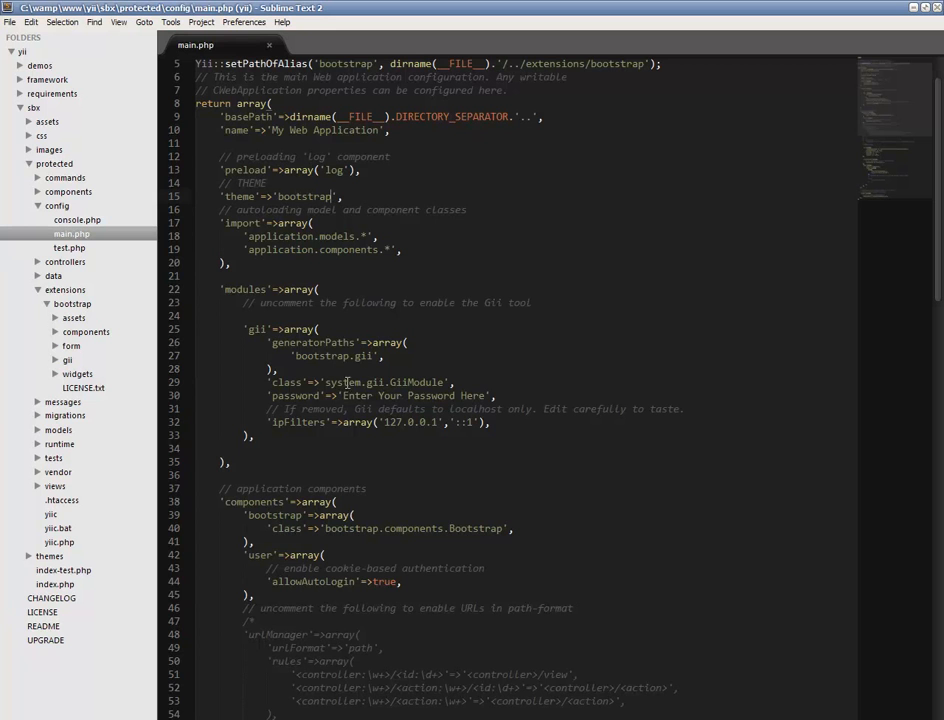
double_click(416, 396)
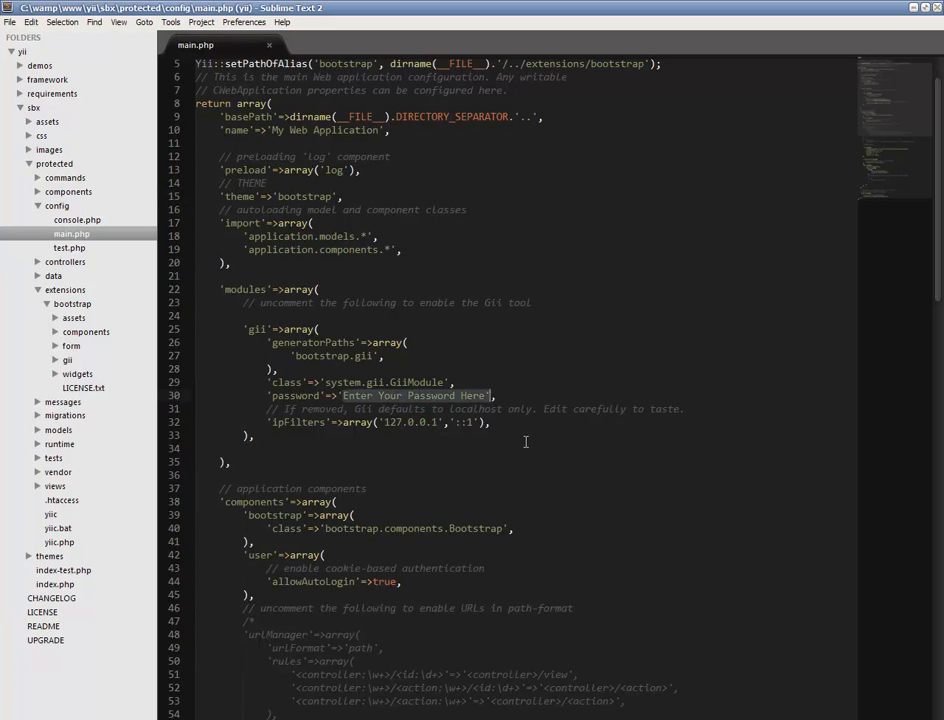
type("passwd")
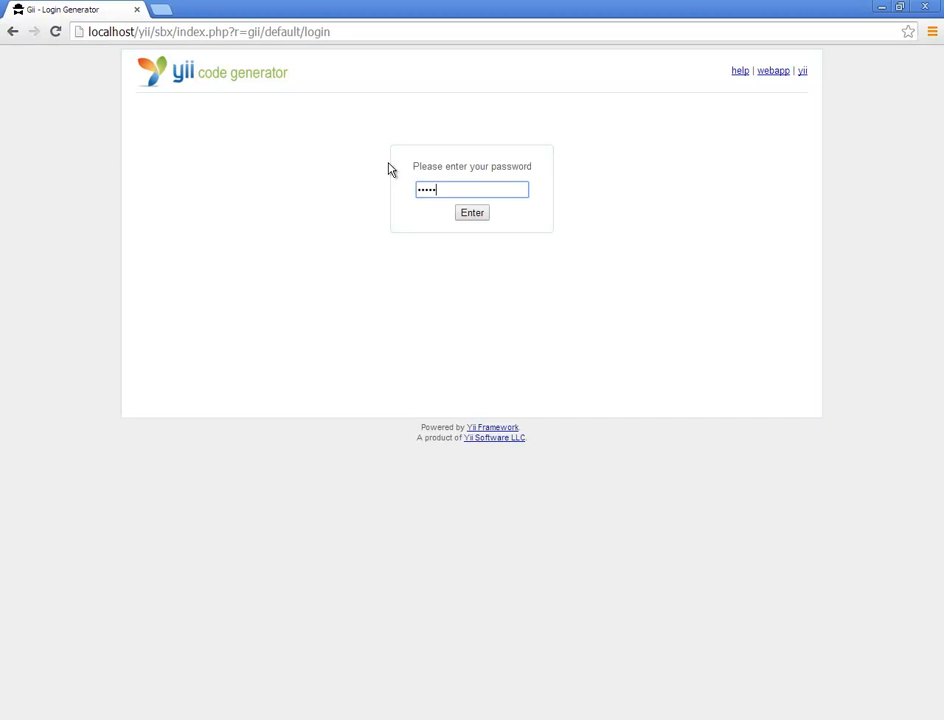
- Log into Gii and generate the Cars model for tbl_cars with prefix tbl_ via Model Generator
left_click(472, 212)
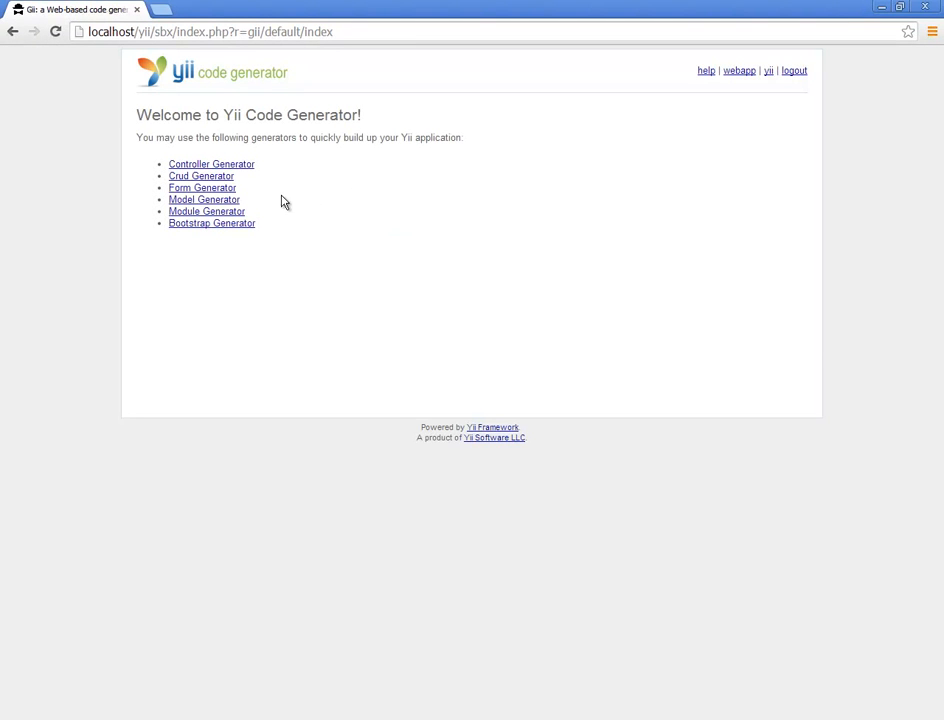
left_click(204, 200)
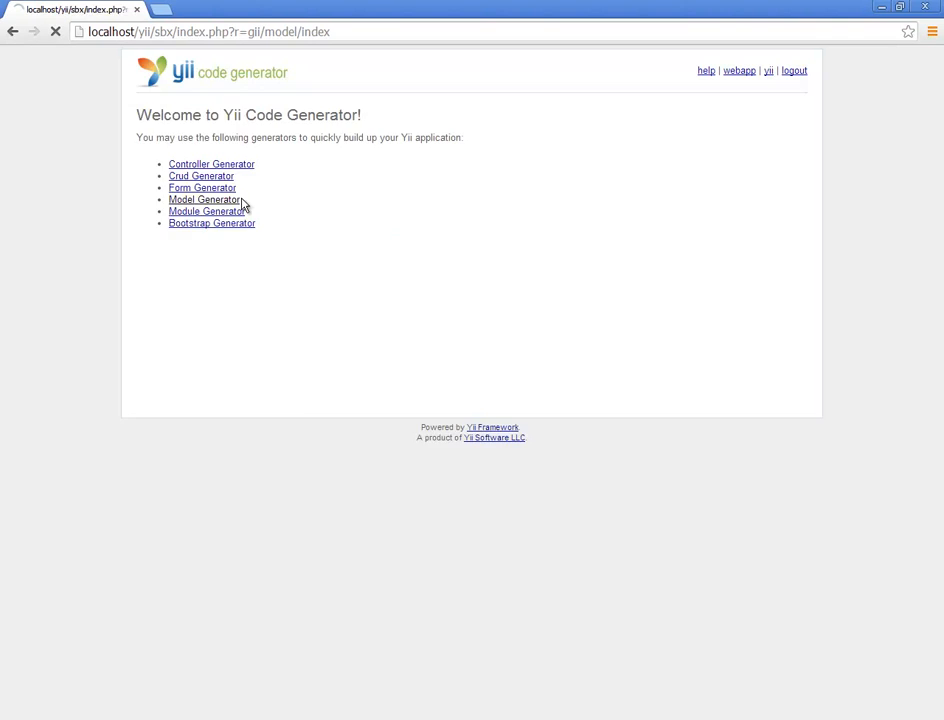
left_click(204, 200)
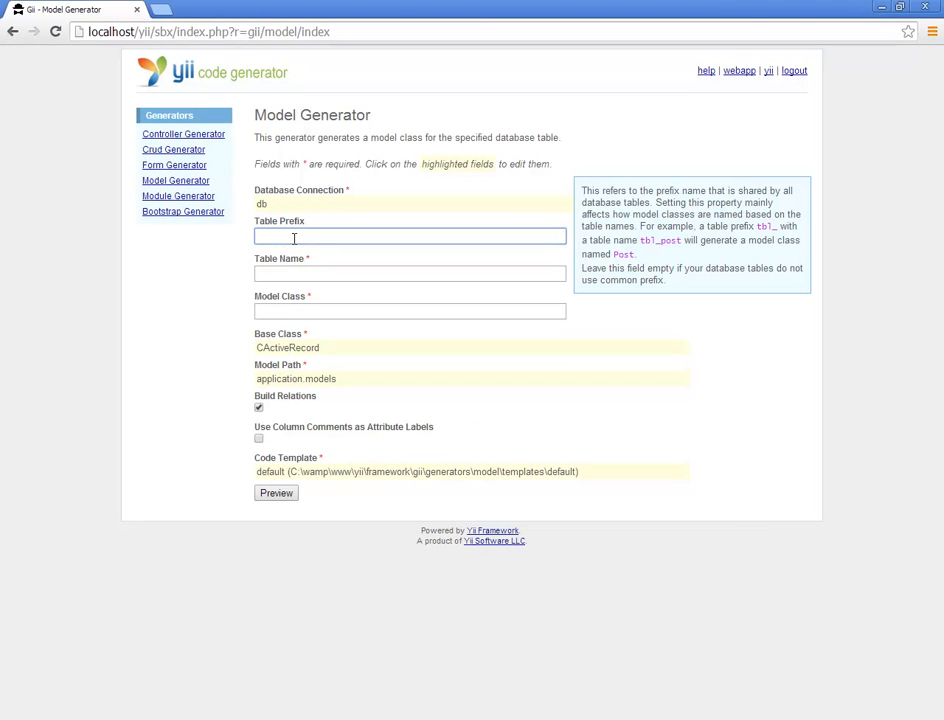
type("tbl_")
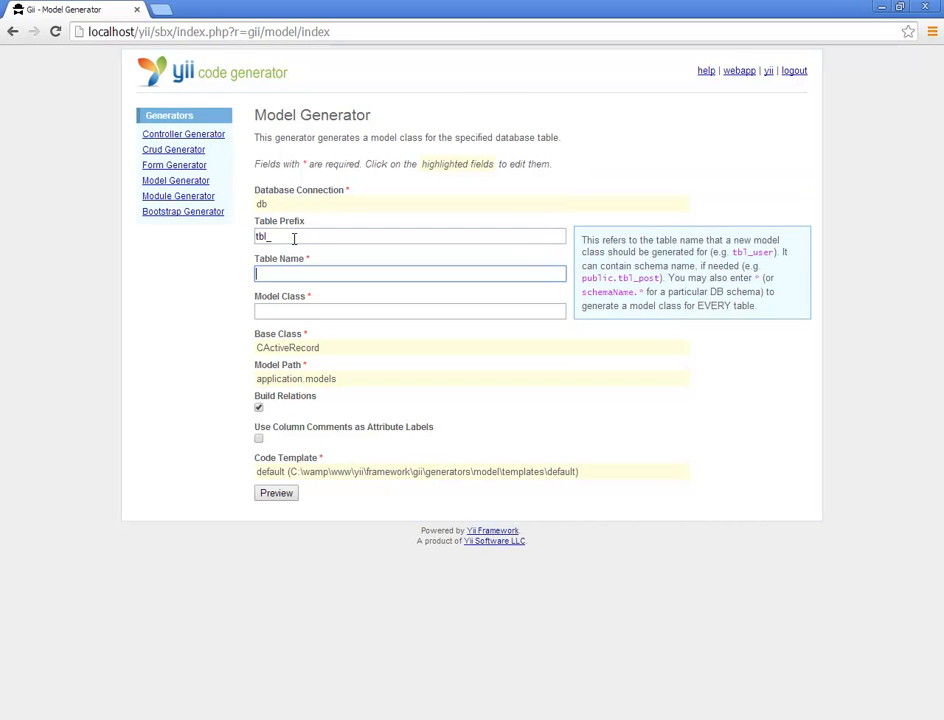
type("tbl_cars")
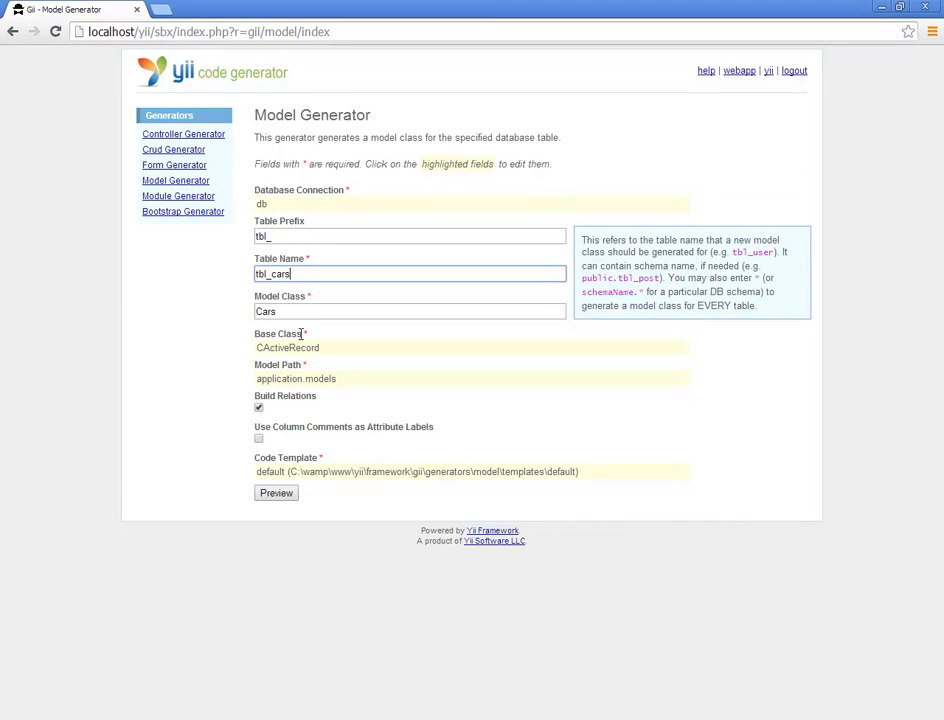
left_click(276, 492)
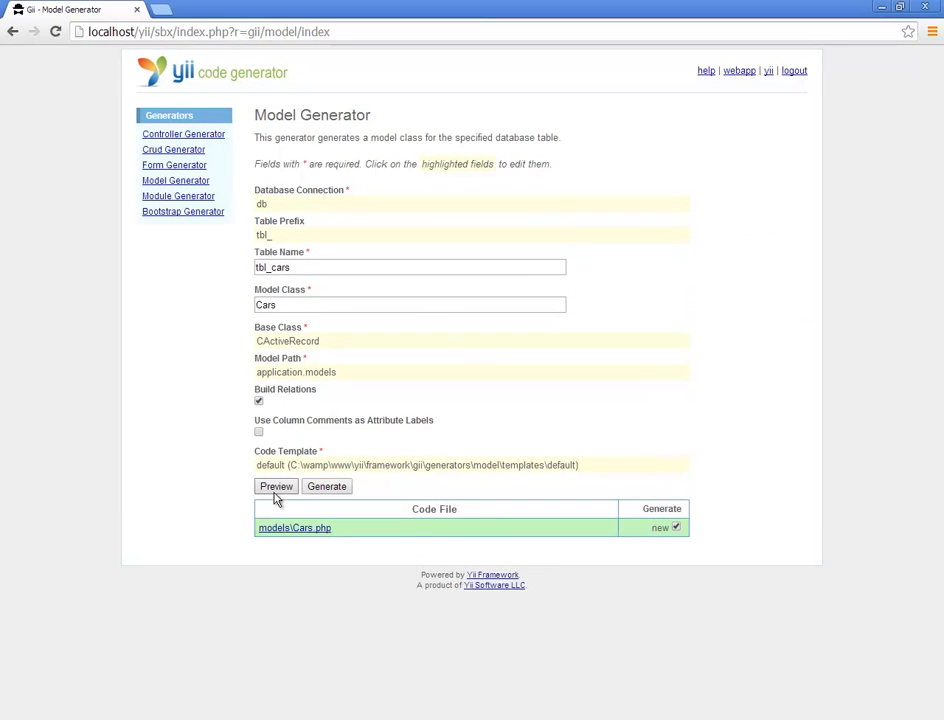
left_click(326, 486)
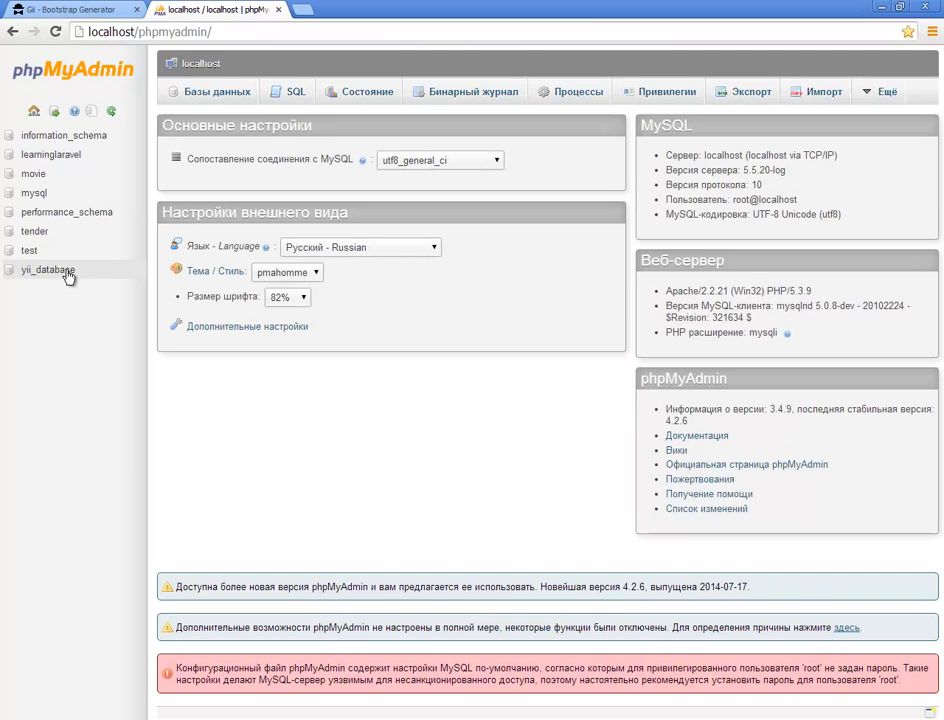
- Browse tbl_cars in yii_database in phpMyAdmin, then return to Gii's Bootstrap Generator
left_click(48, 270)
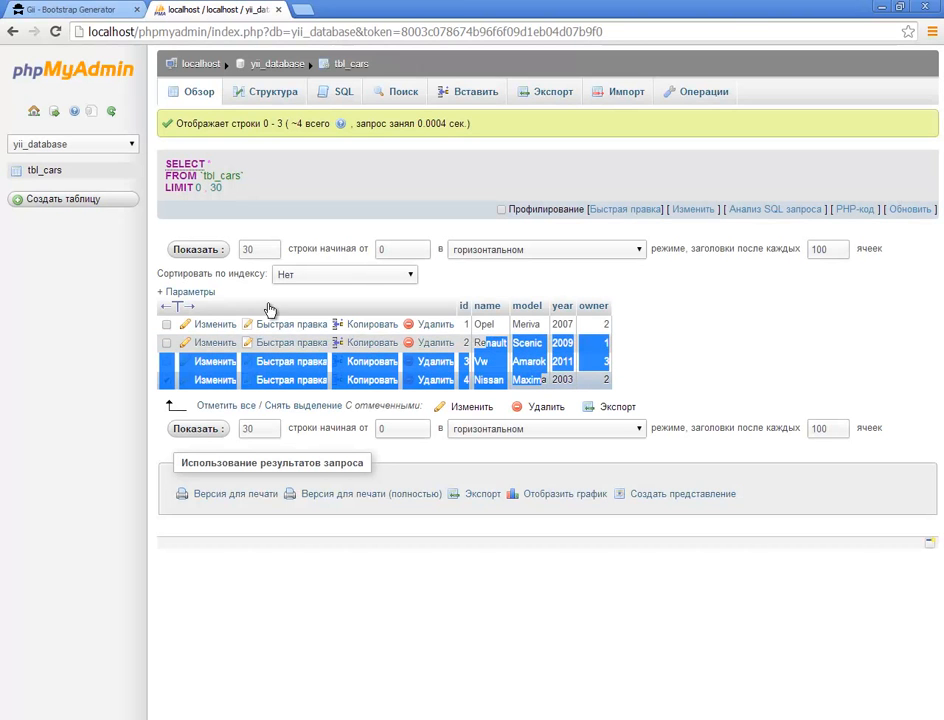
left_click(70, 8)
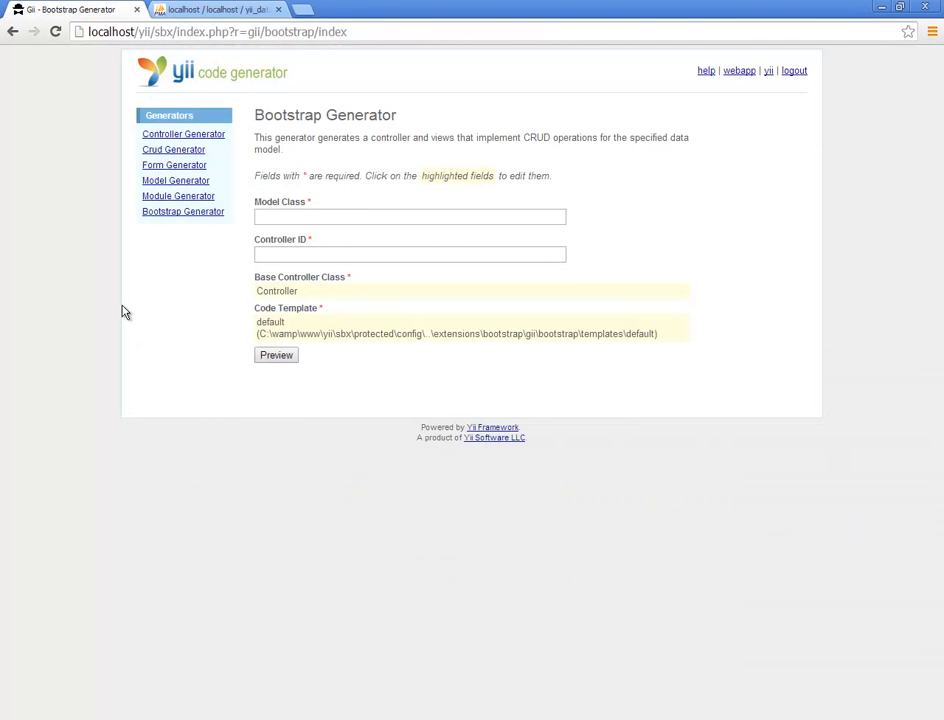
- Enter Cars as the Model Class in the Bootstrap Generator form
left_click(410, 216)
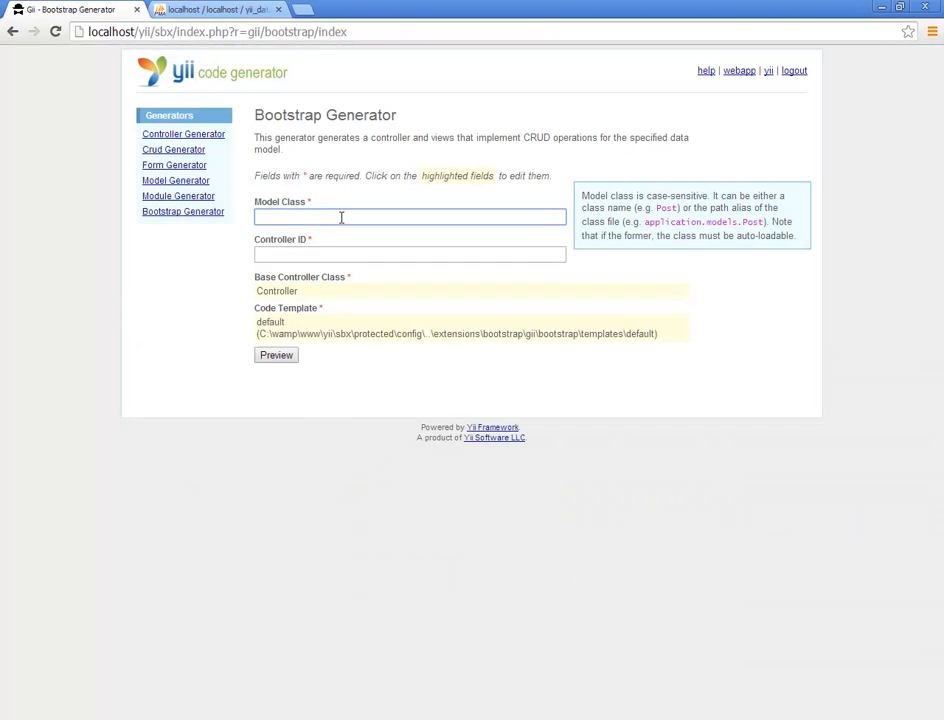
type("Cars")
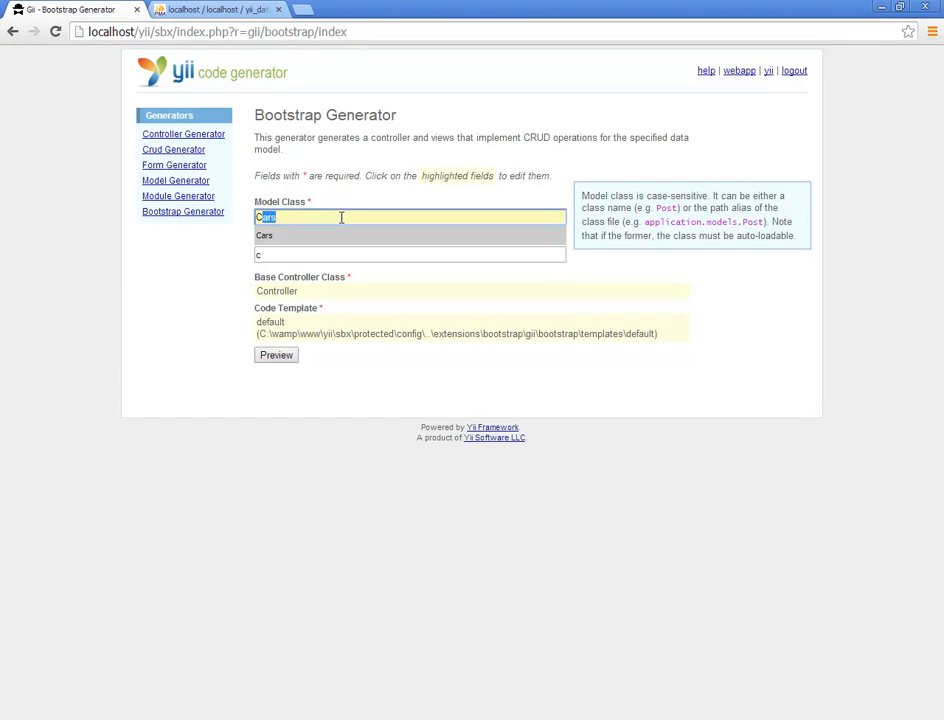